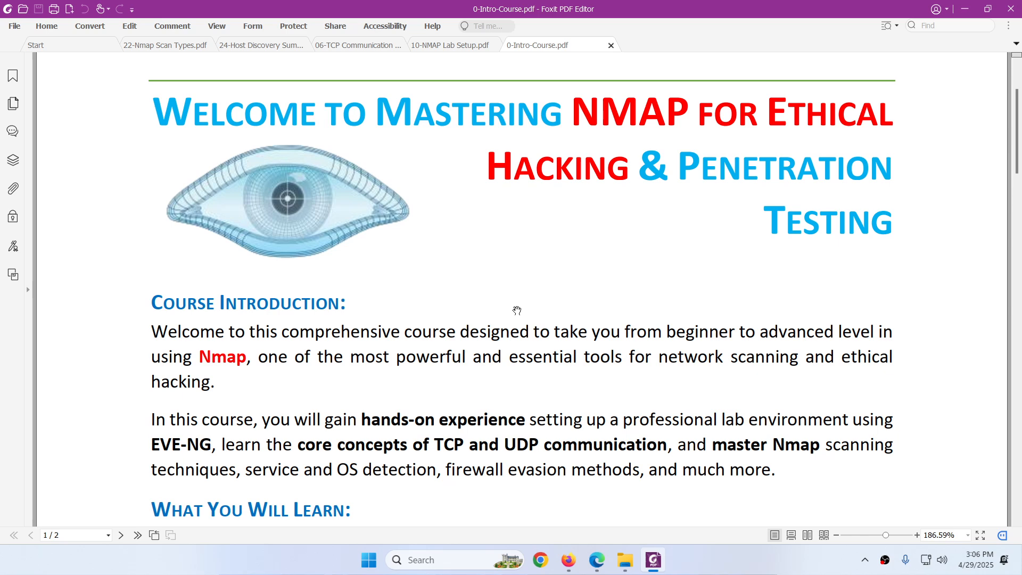
pyautogui.moveTo(659, 180)
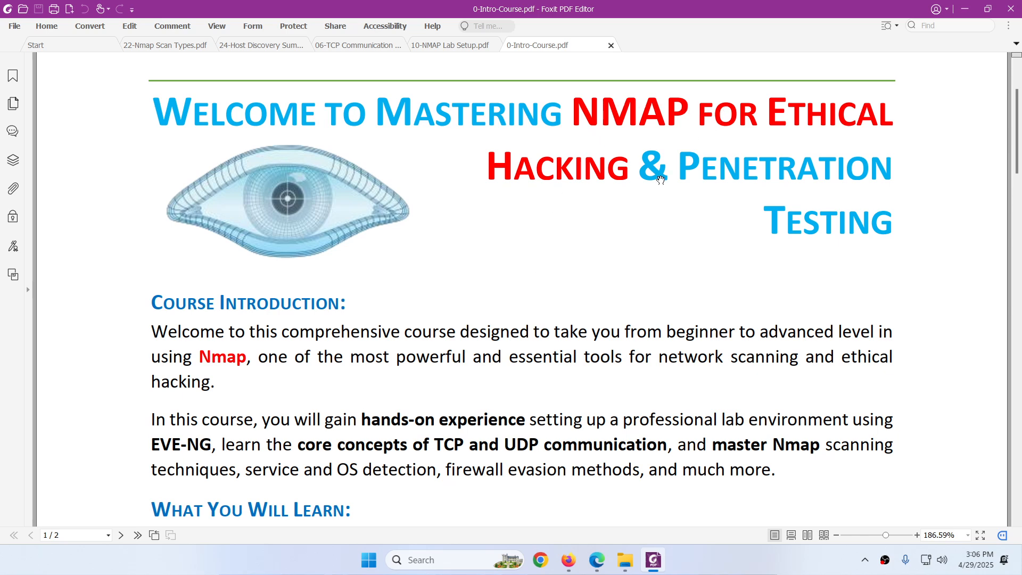
pyautogui.moveTo(520, 293)
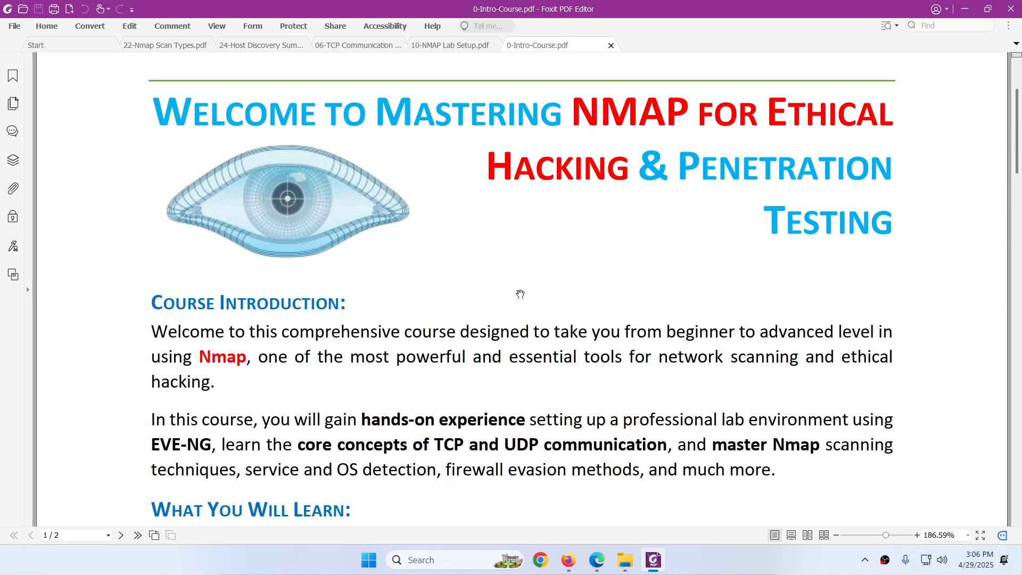
# Skim the NMAP Lab Setup document, then go back to the course introduction
pyautogui.scroll(-3)
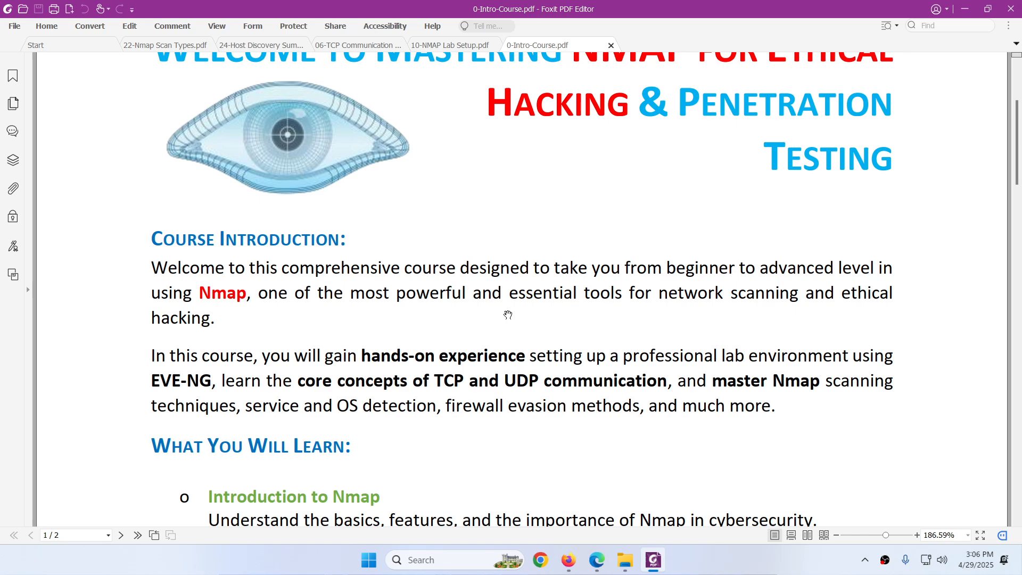
pyautogui.moveTo(560, 329)
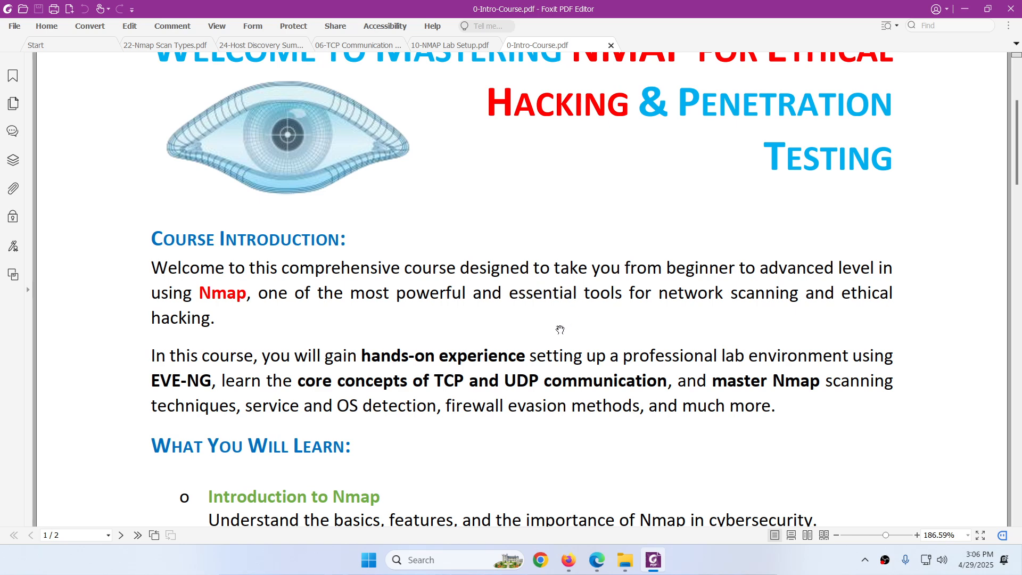
pyautogui.moveTo(547, 336)
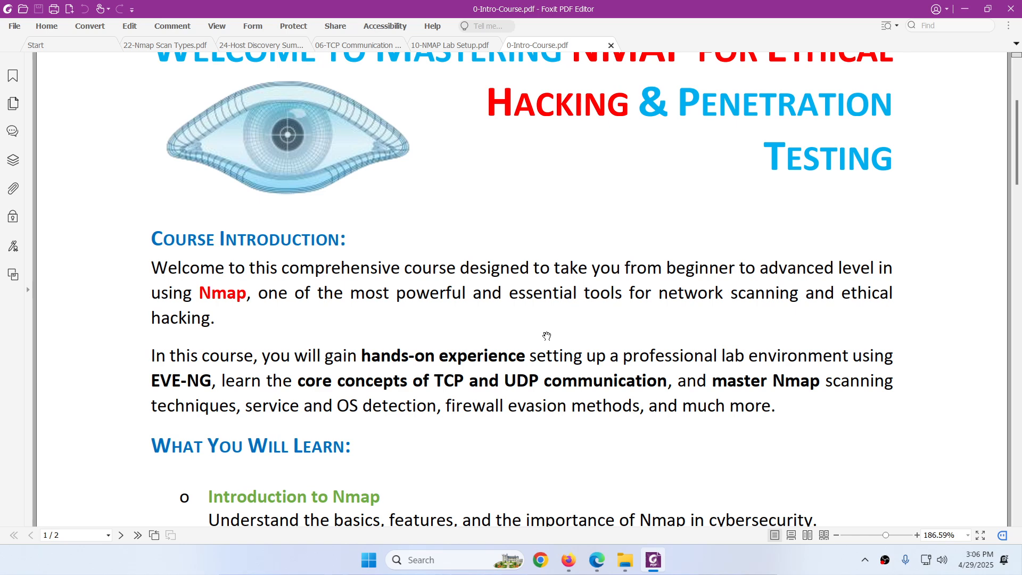
pyautogui.scroll(-3)
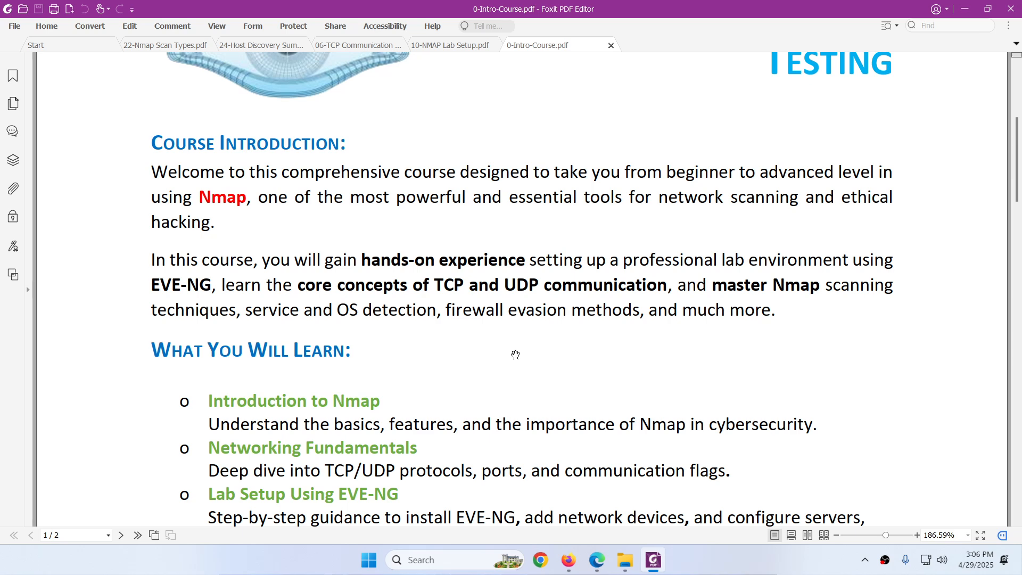
pyautogui.moveTo(456, 51)
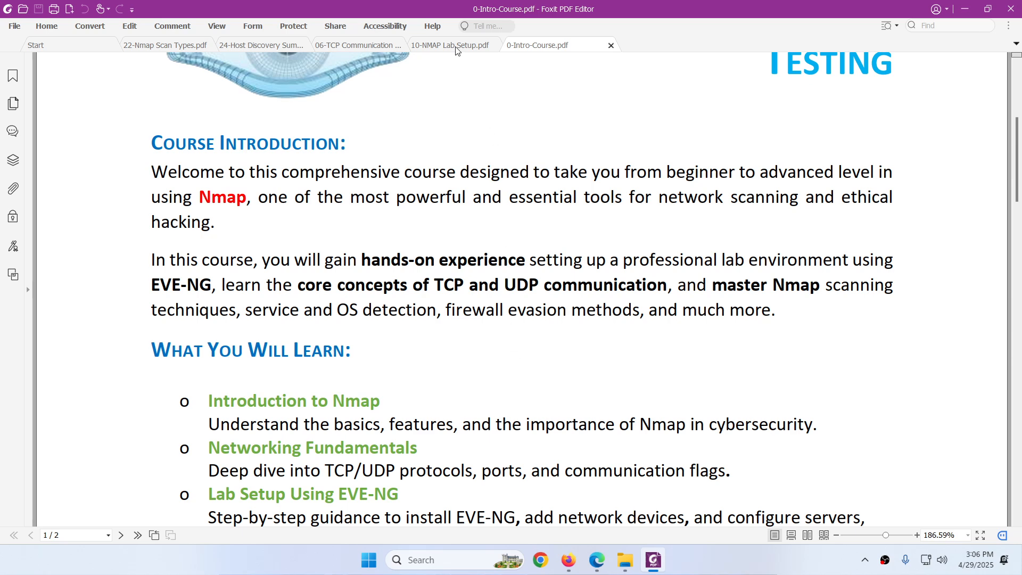
pyautogui.click(450, 44)
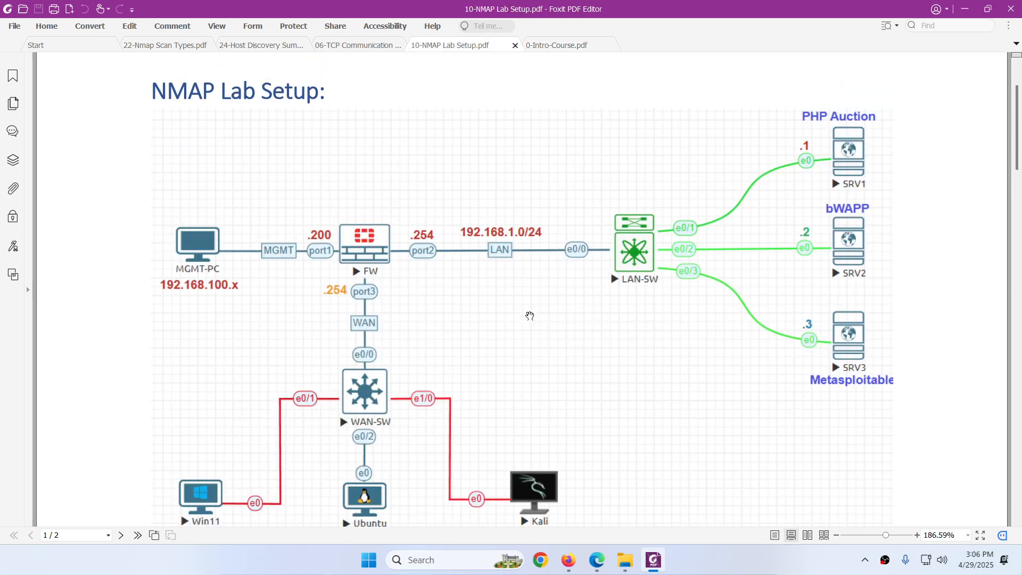
pyautogui.scroll(-3)
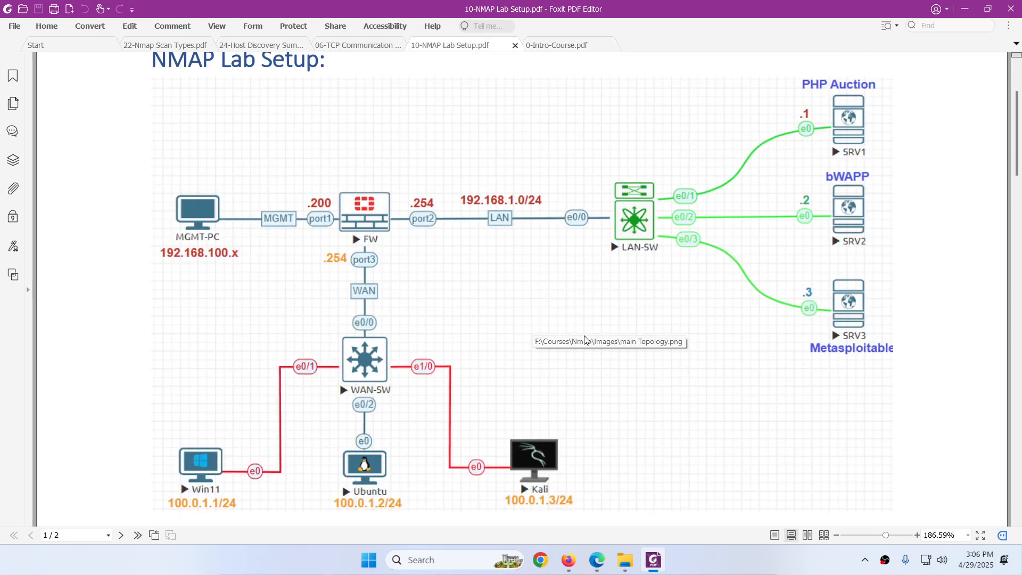
pyautogui.moveTo(584, 346)
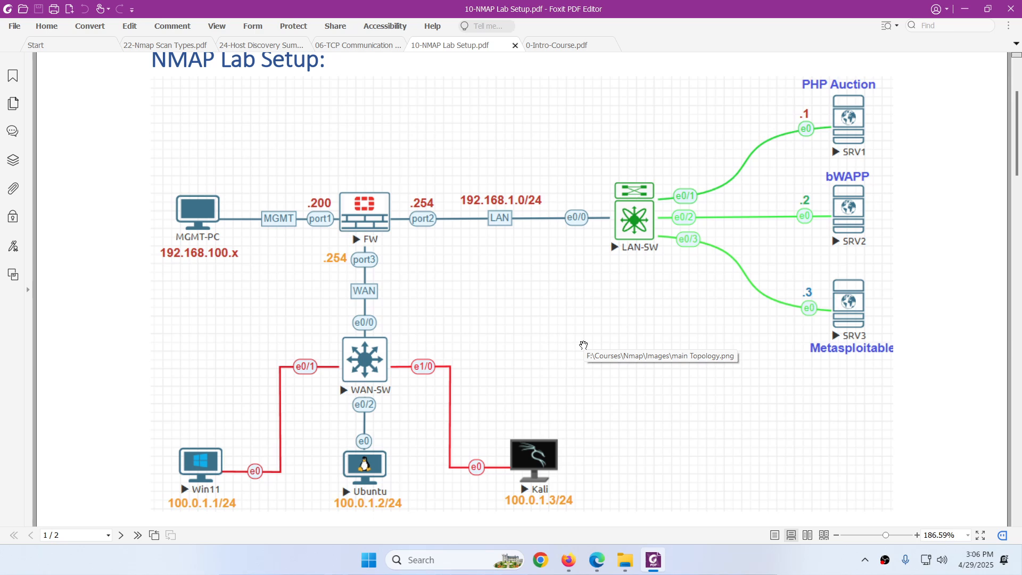
pyautogui.moveTo(561, 346)
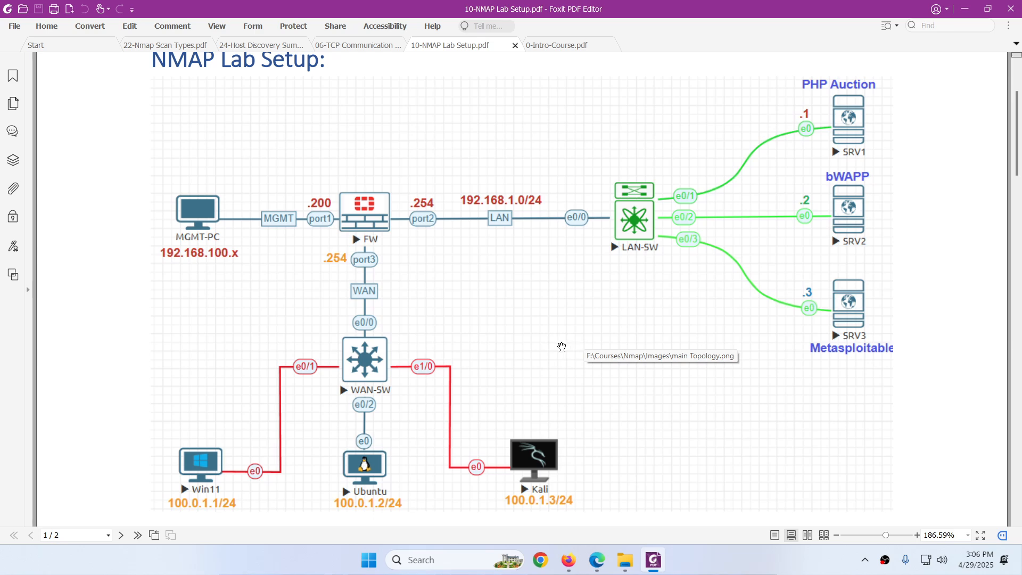
pyautogui.scroll(-3)
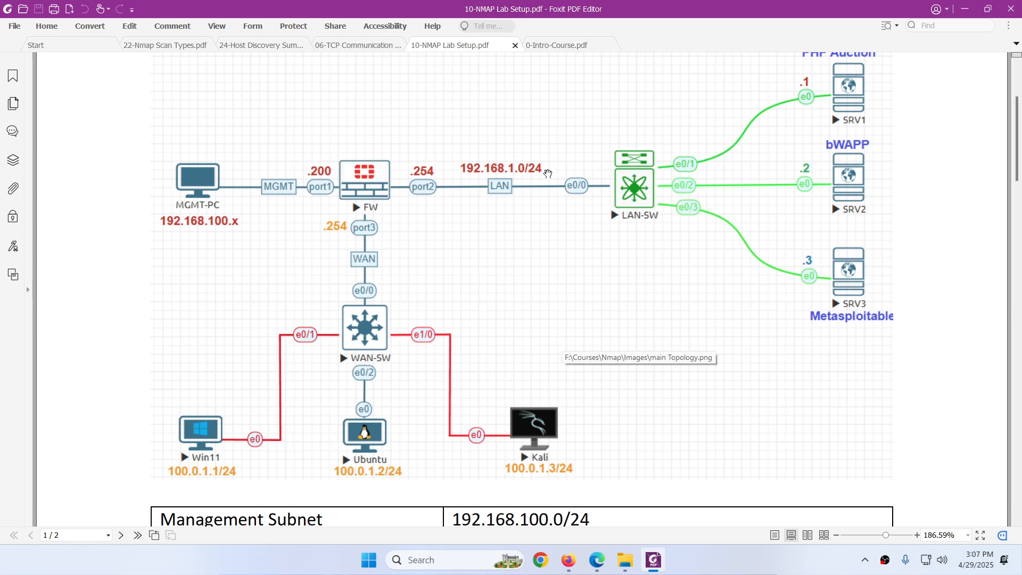
pyautogui.click(555, 45)
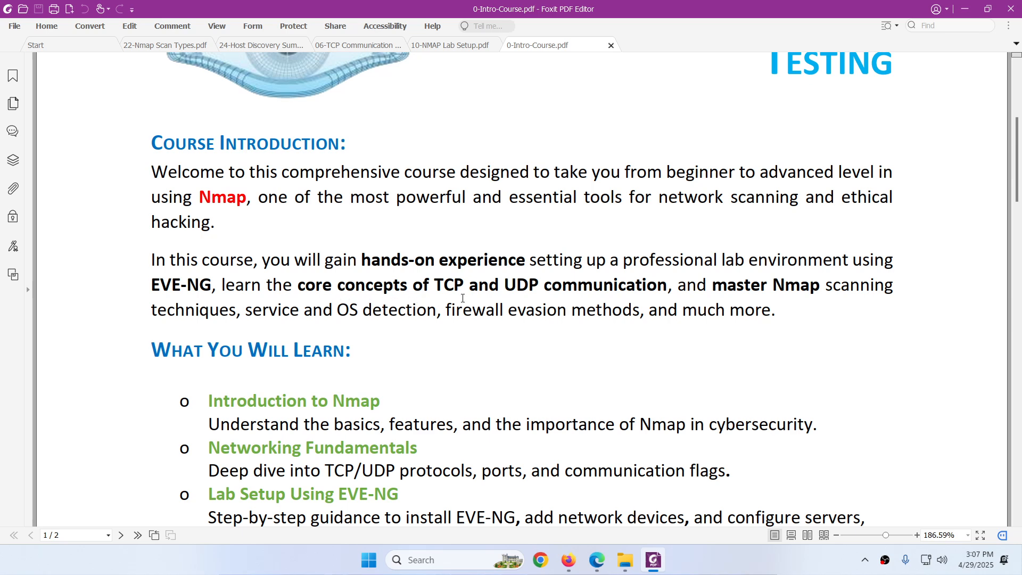
pyautogui.moveTo(459, 175)
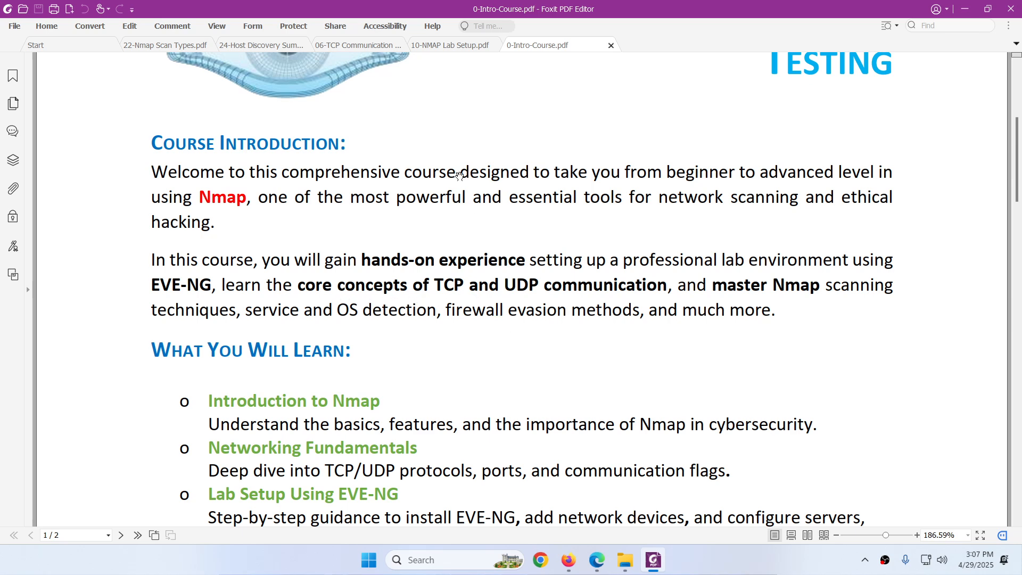
# Review the TCP Communication Flags and Nmap Scan Types documents, returning to the introduction each time
pyautogui.click(359, 44)
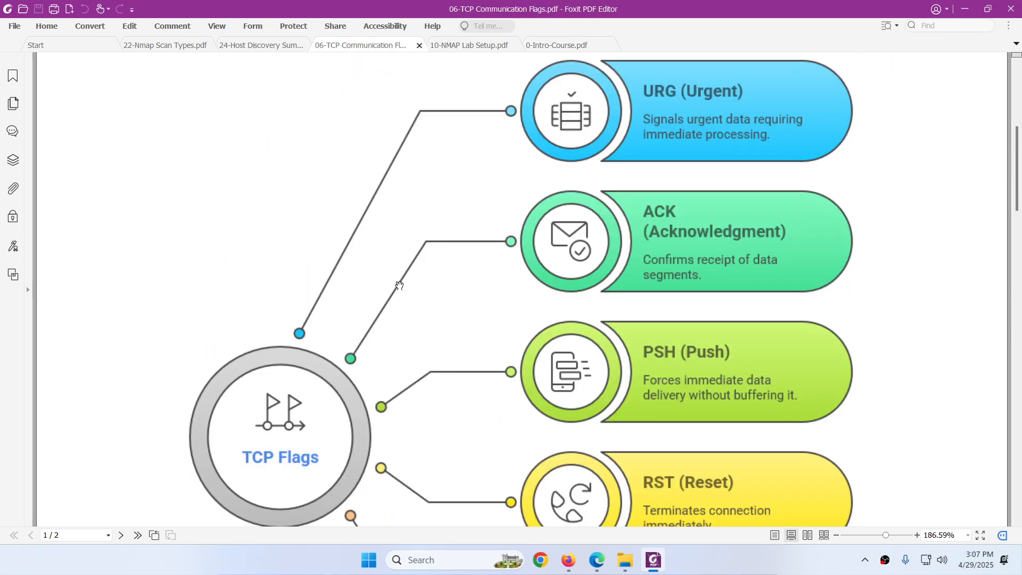
pyautogui.moveTo(400, 287)
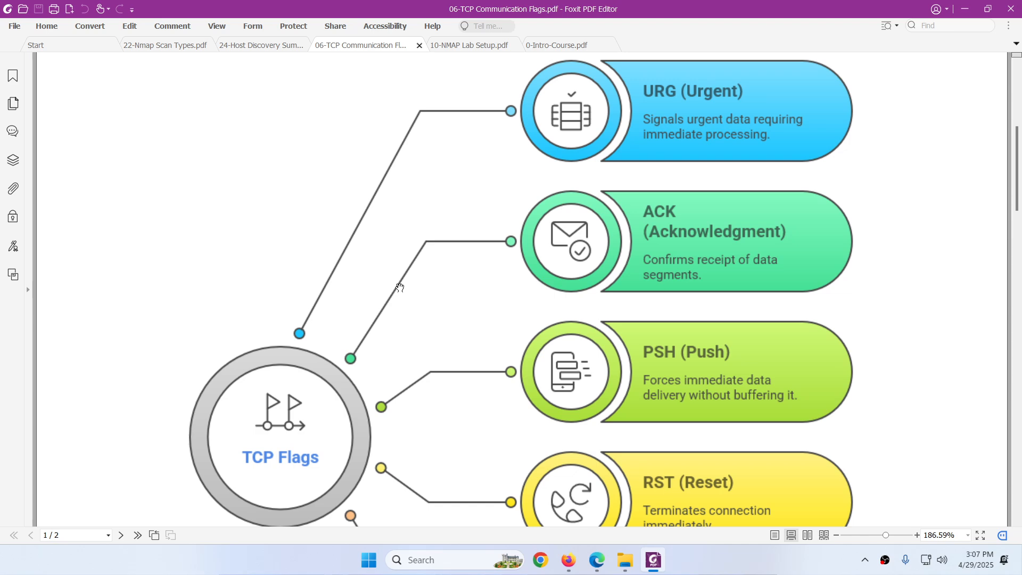
pyautogui.moveTo(424, 268)
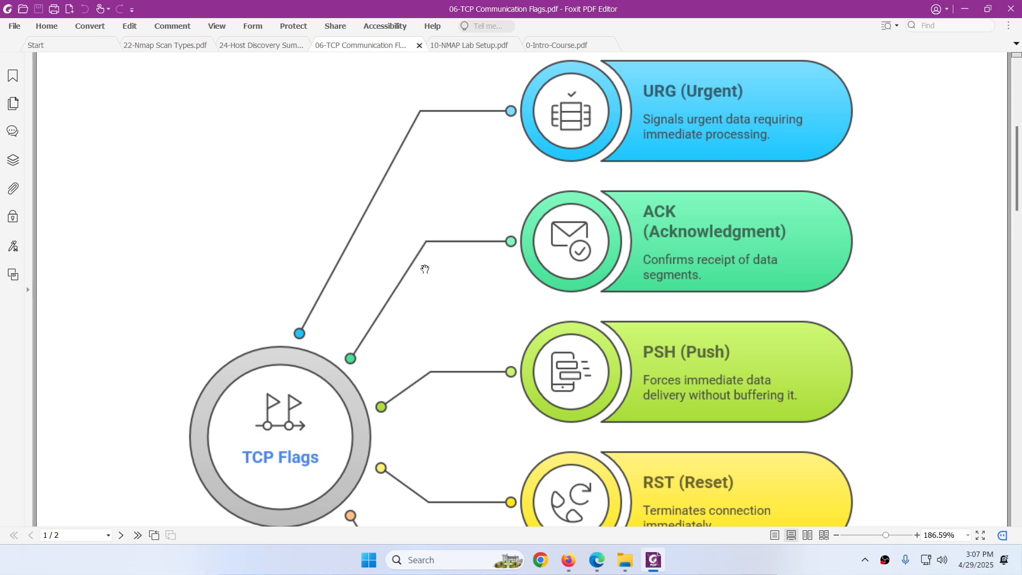
pyautogui.click(537, 44)
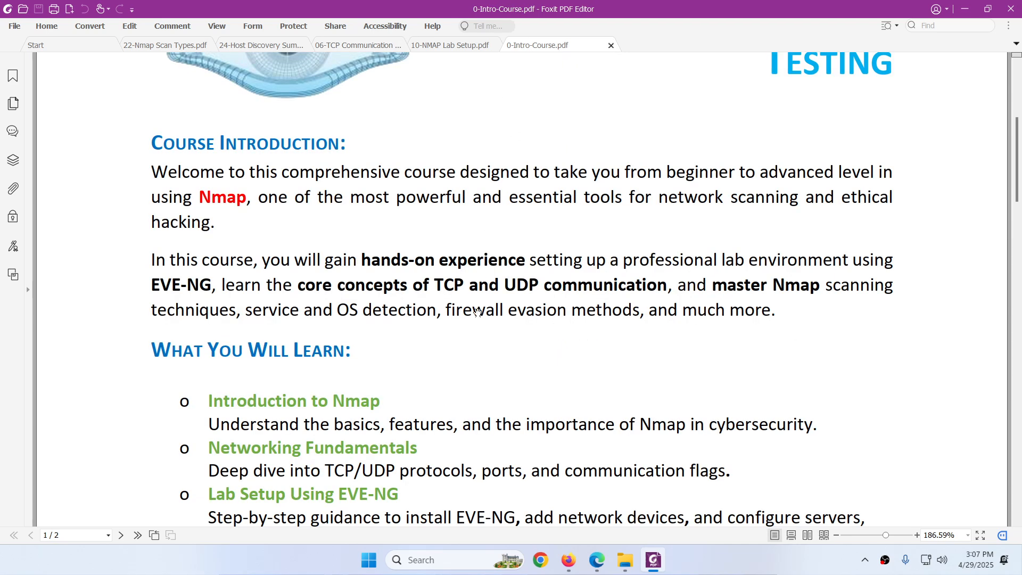
pyautogui.moveTo(471, 346)
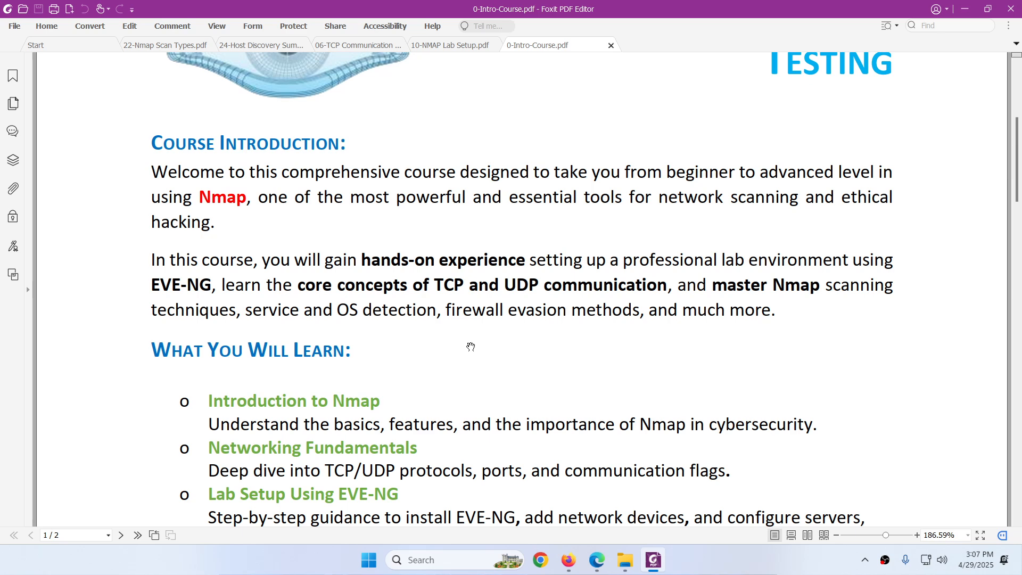
pyautogui.moveTo(233, 97)
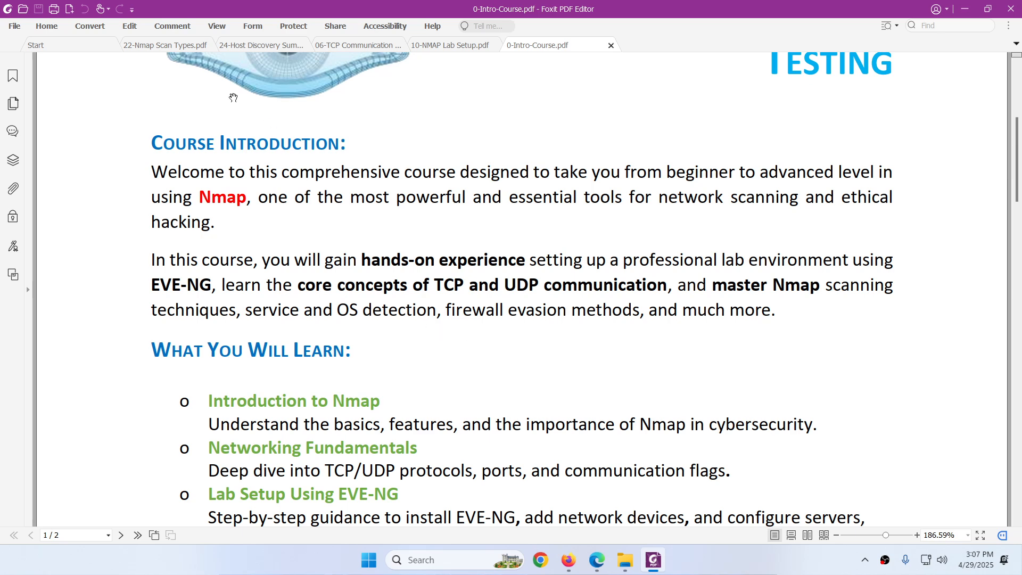
pyautogui.click(165, 44)
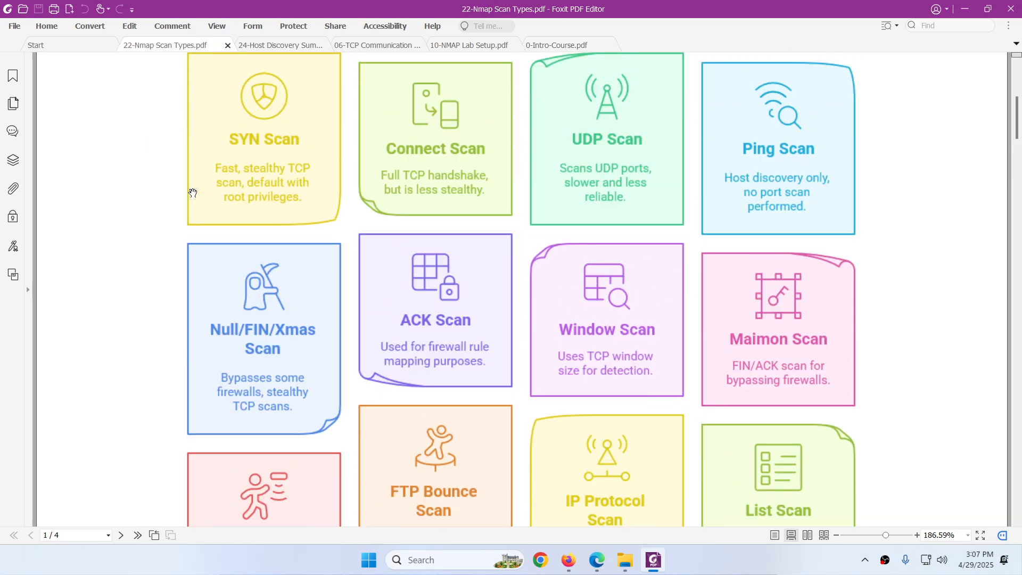
pyautogui.scroll(3)
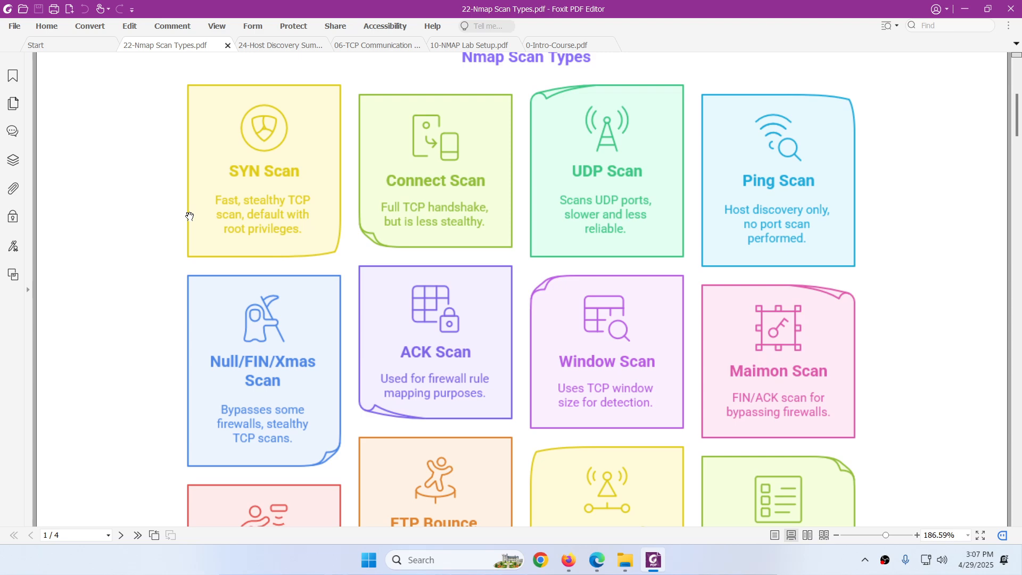
pyautogui.scroll(-3)
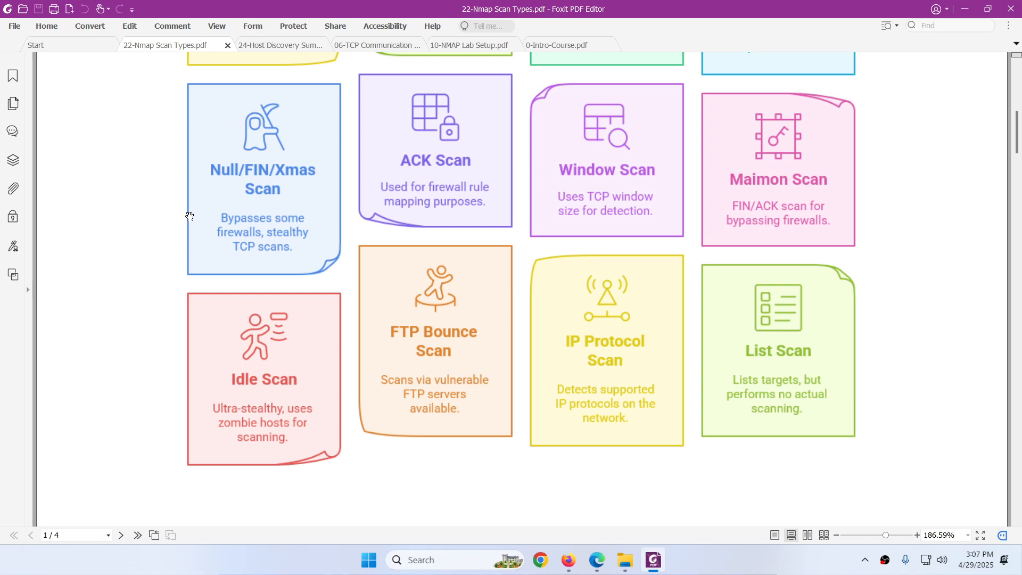
pyautogui.scroll(3)
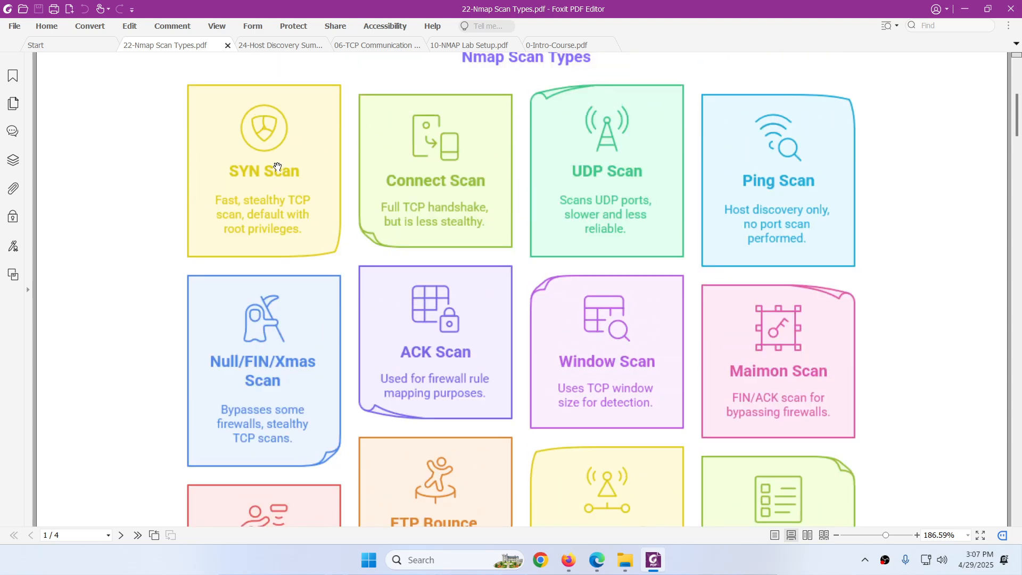
pyautogui.click(537, 44)
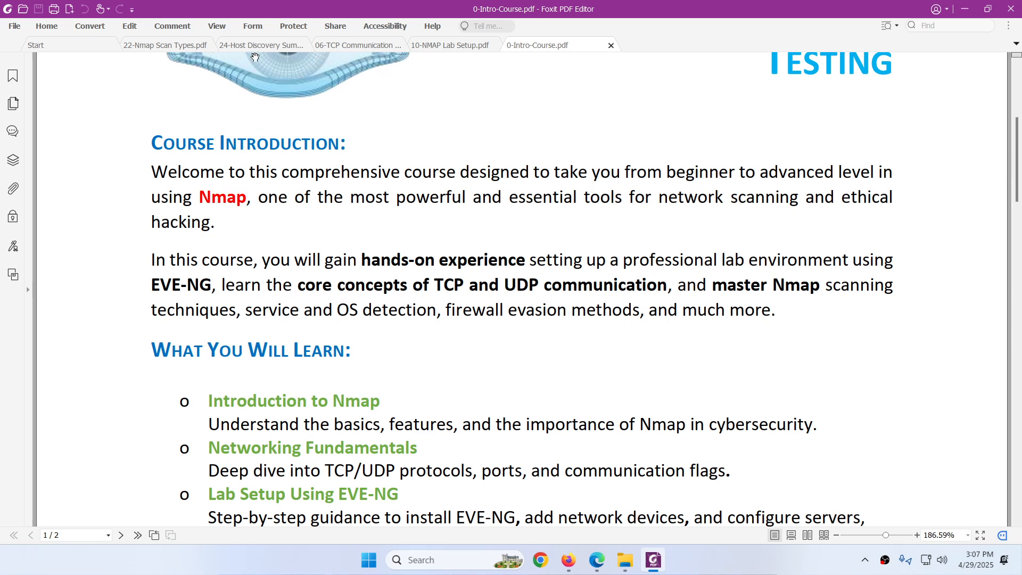
# Check the Host Discovery Summary document, then scroll down through the course introduction
pyautogui.click(261, 44)
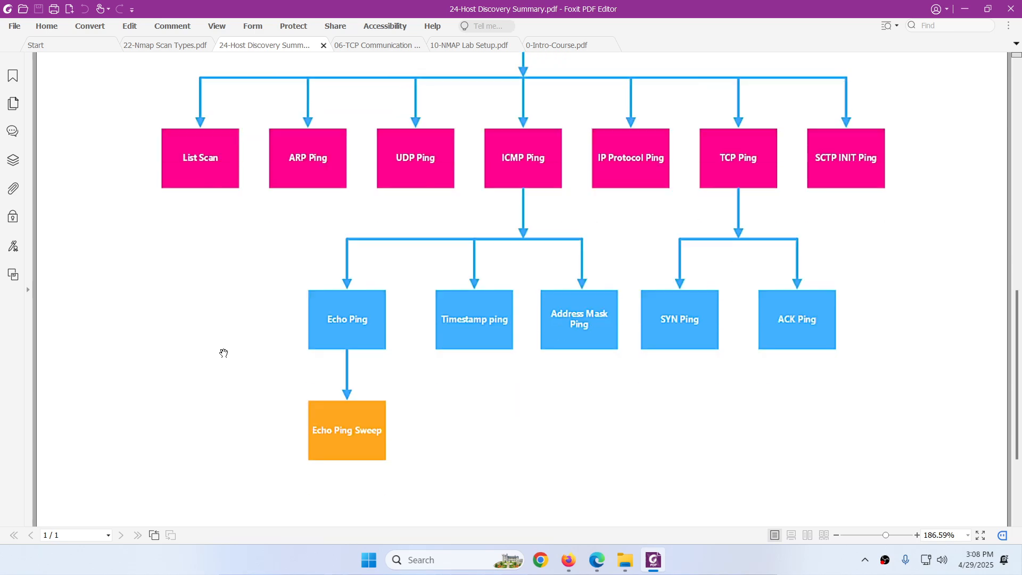
pyautogui.scroll(3)
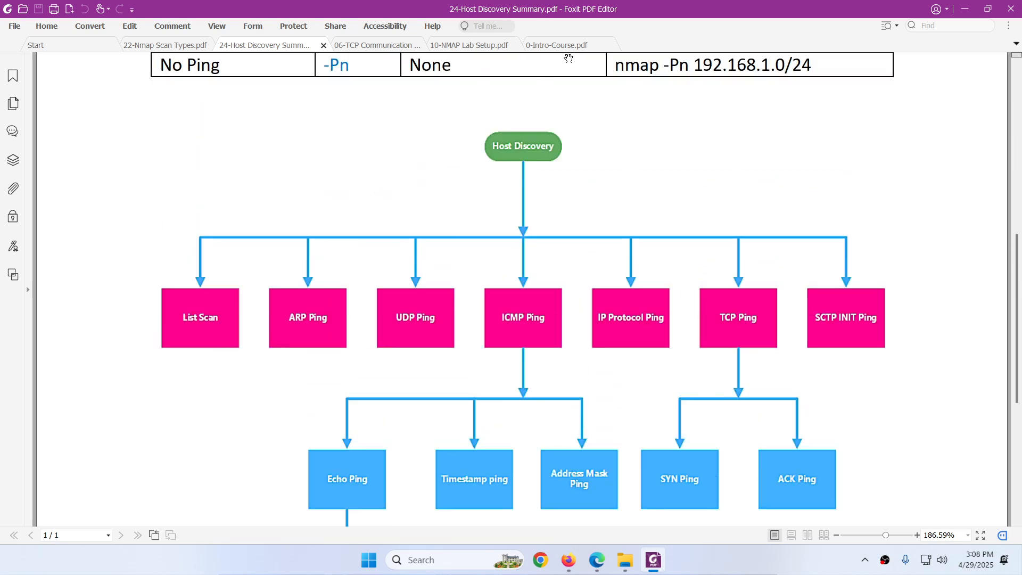
pyautogui.click(555, 45)
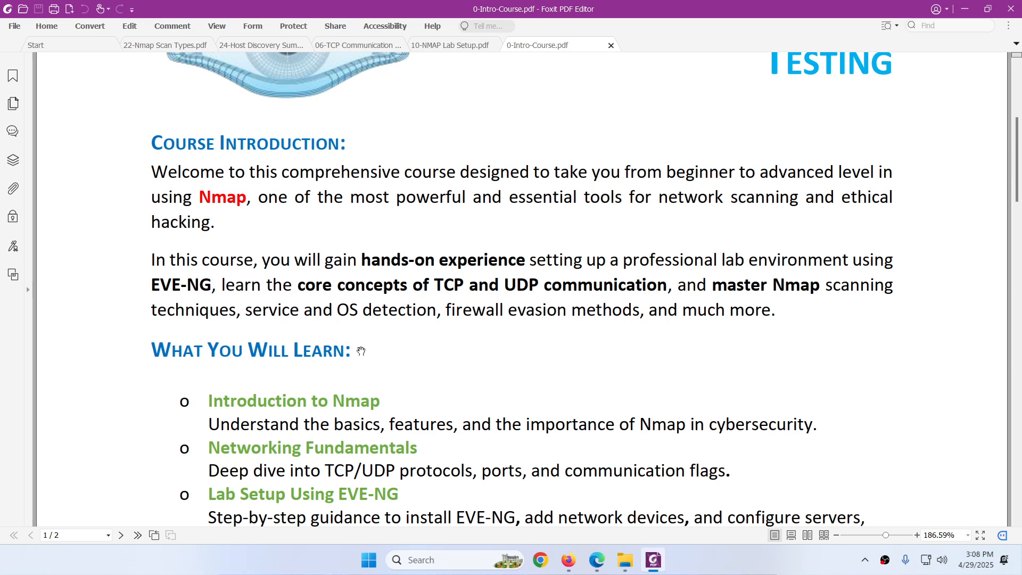
pyautogui.moveTo(375, 351)
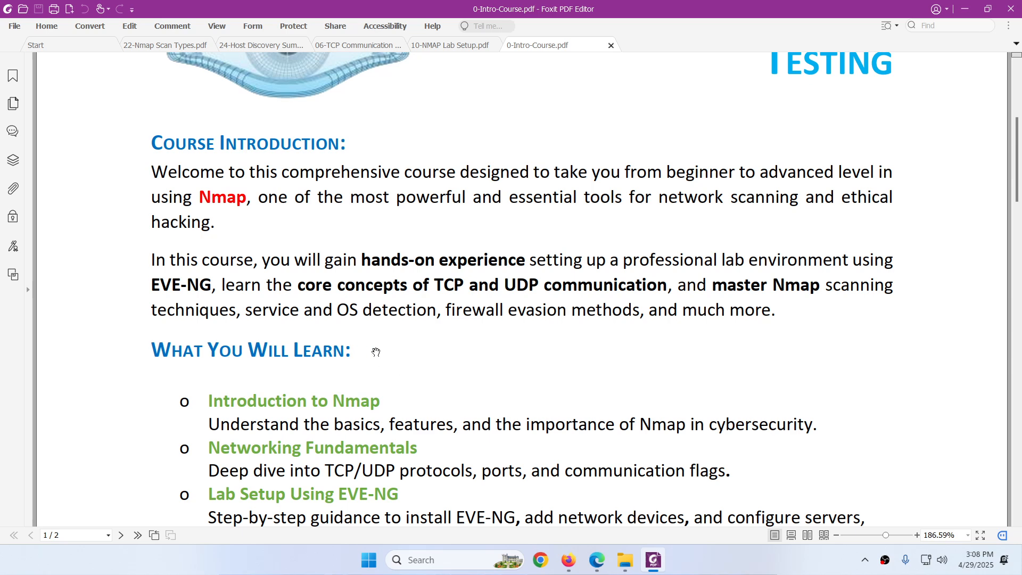
pyautogui.scroll(-3)
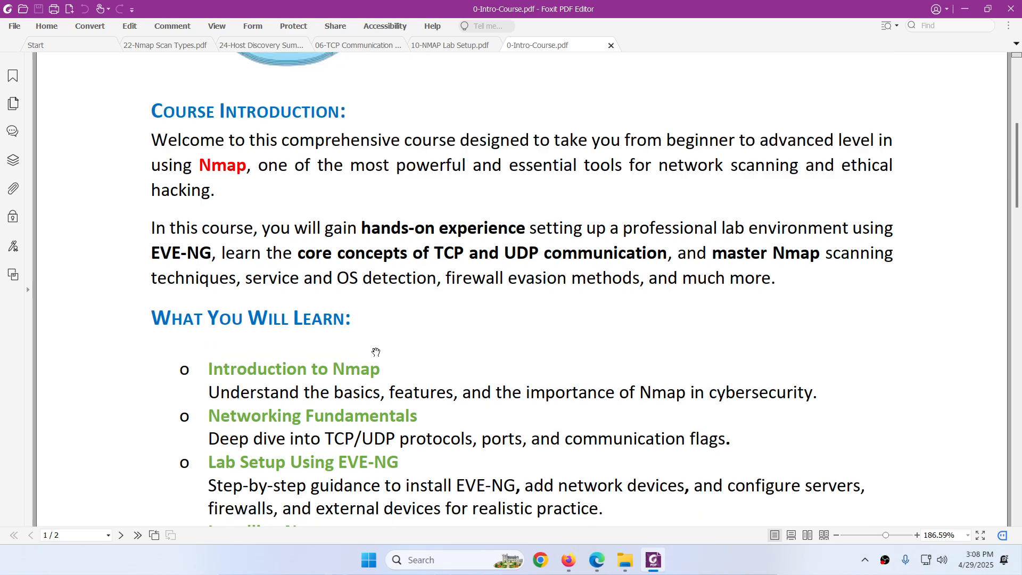
pyautogui.scroll(-3)
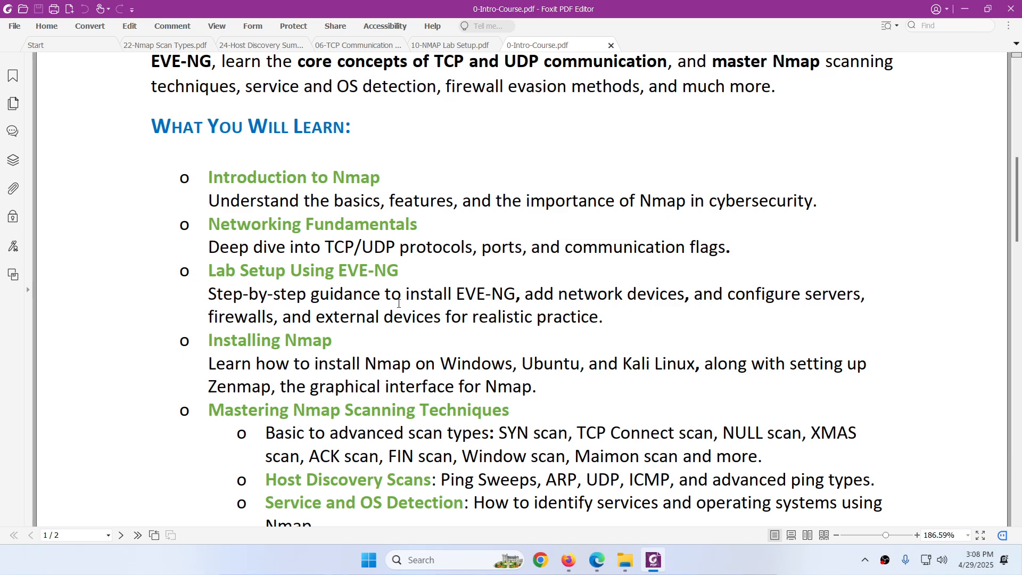
pyautogui.scroll(-3)
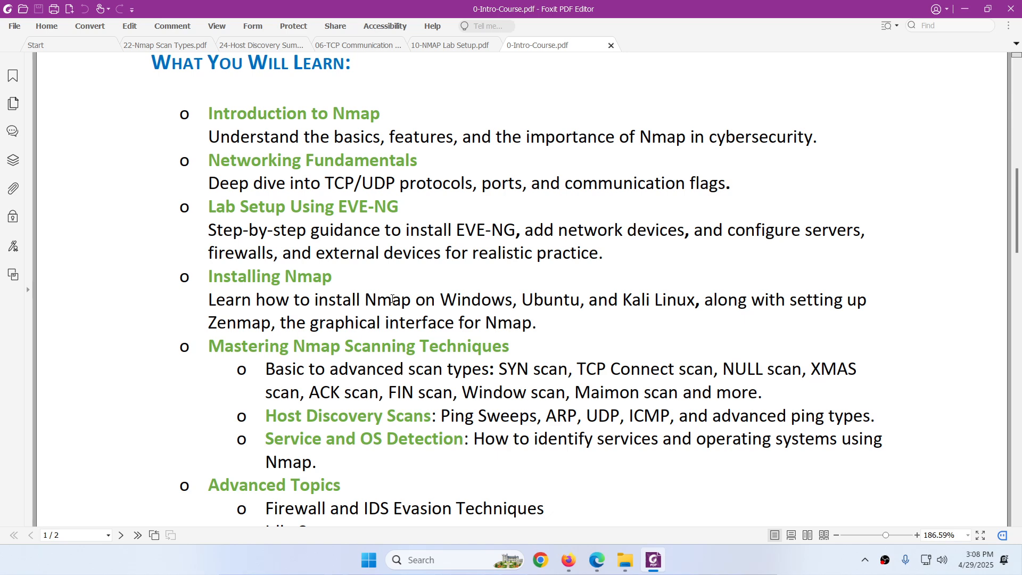
pyautogui.scroll(-3)
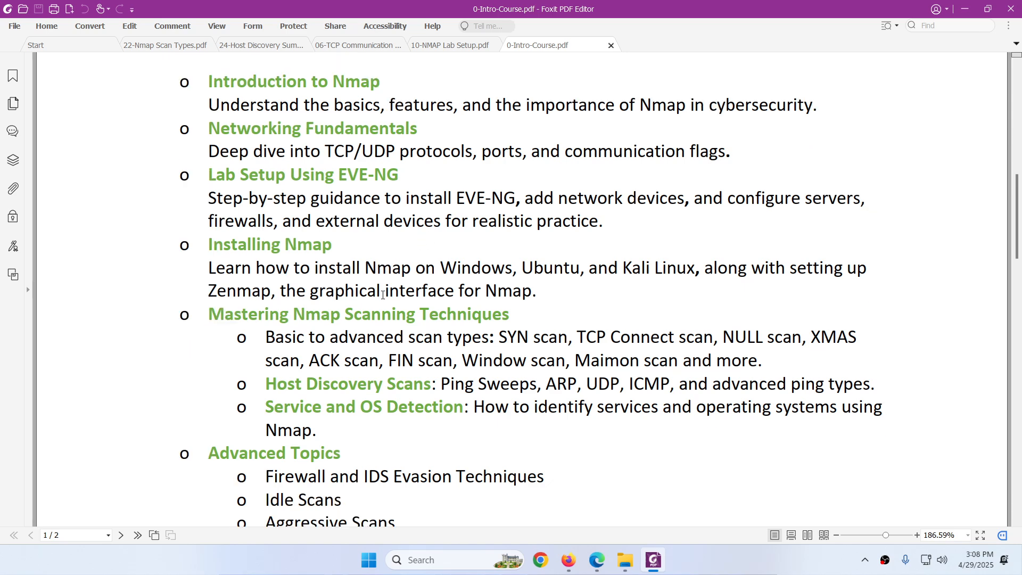
pyautogui.moveTo(378, 268)
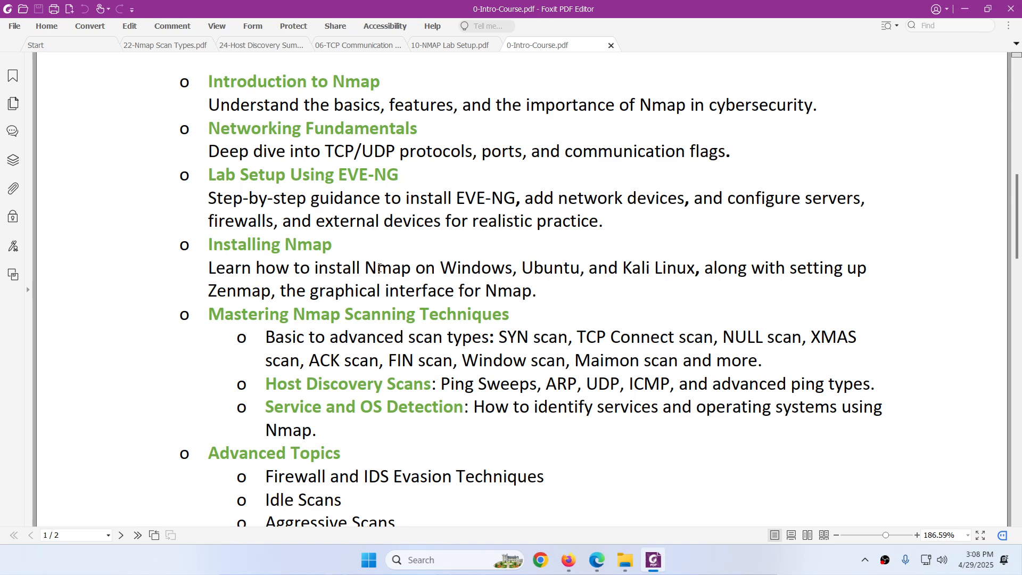
pyautogui.moveTo(392, 284)
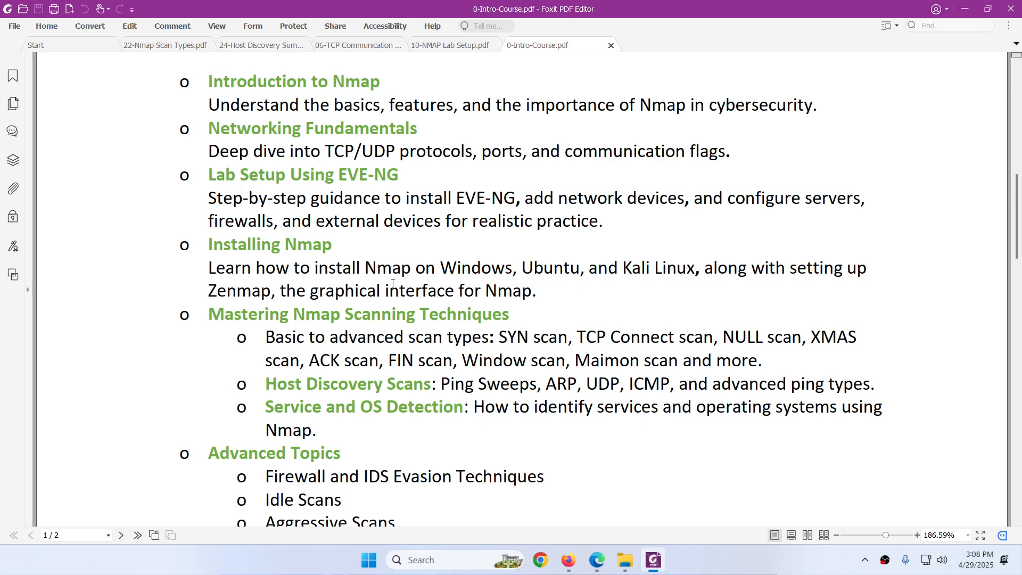
pyautogui.moveTo(376, 331)
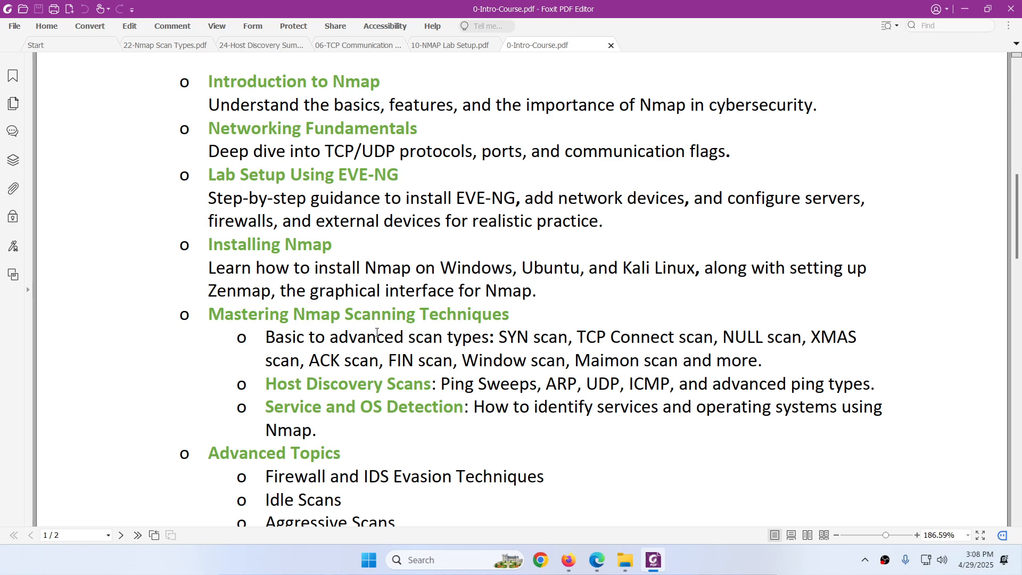
pyautogui.scroll(-3)
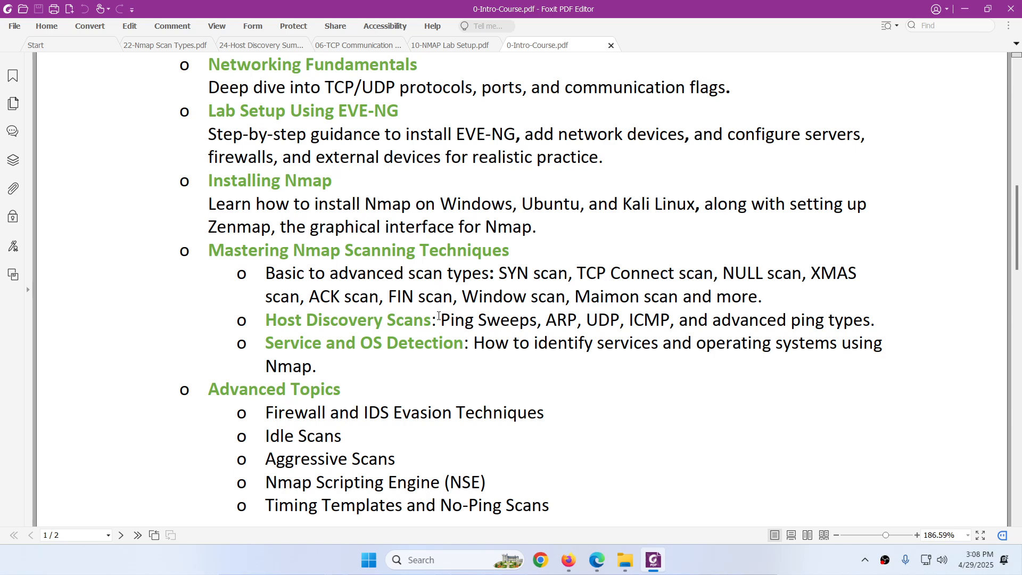
pyautogui.scroll(-3)
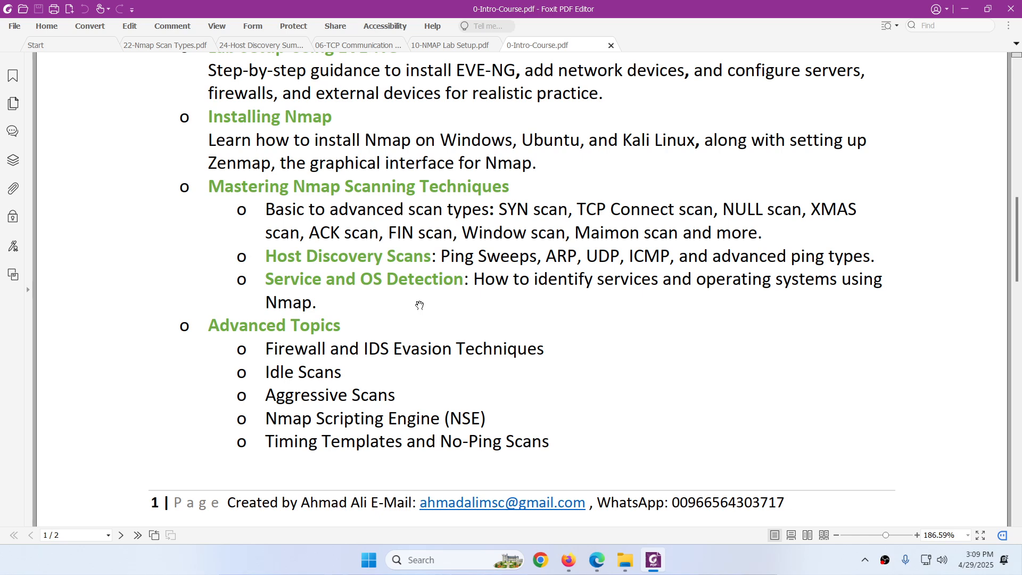
pyautogui.moveTo(398, 310)
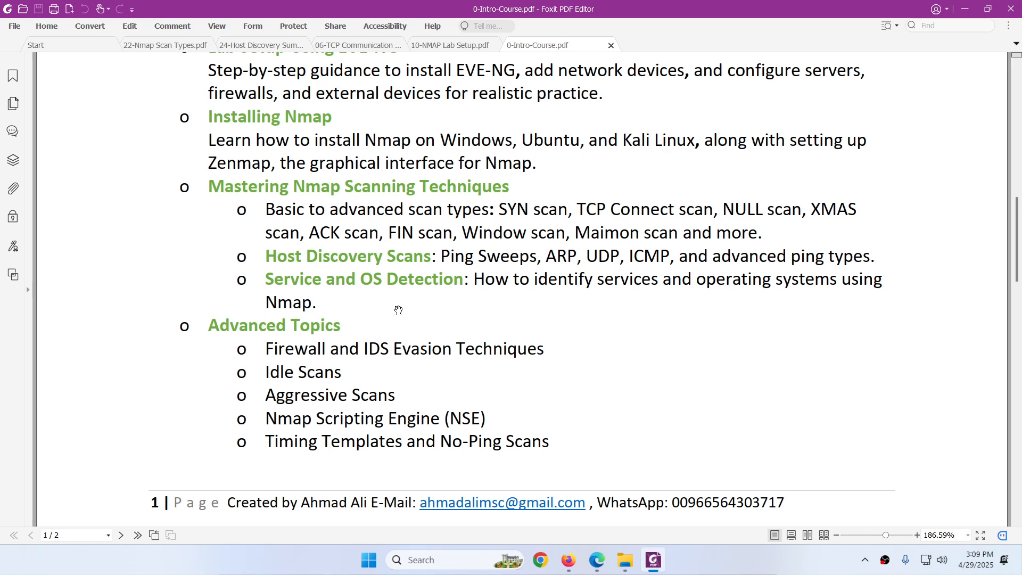
# Expand lecture 1's Resources list showing four files, then return to the introduction PDF's top
pyautogui.scroll(-3)
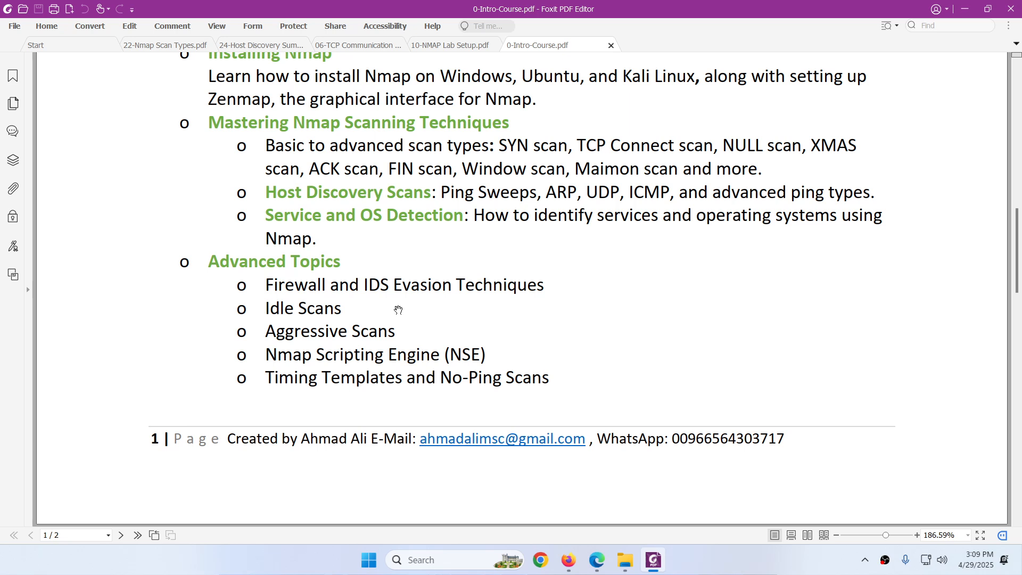
pyautogui.scroll(-3)
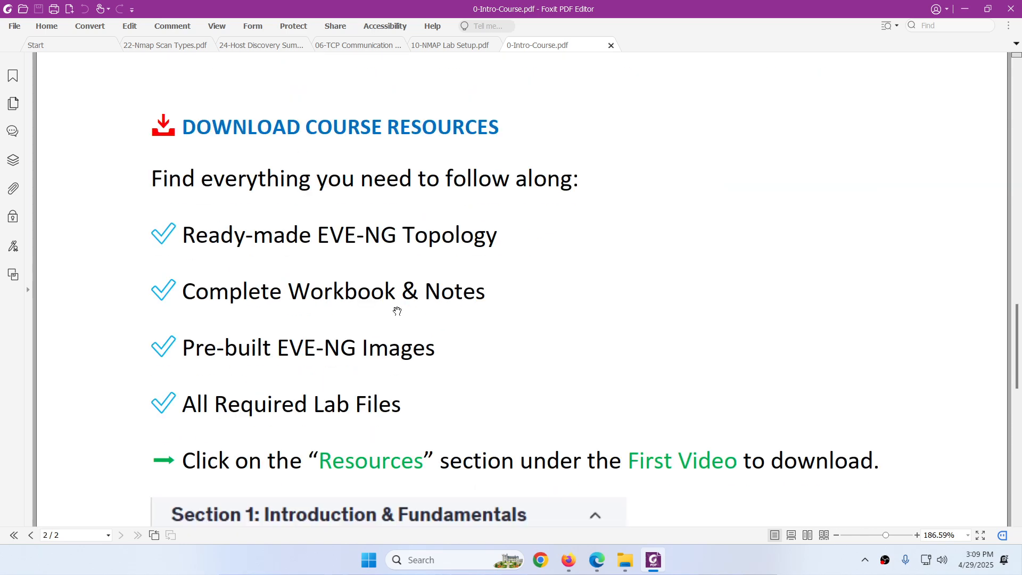
pyautogui.moveTo(404, 308)
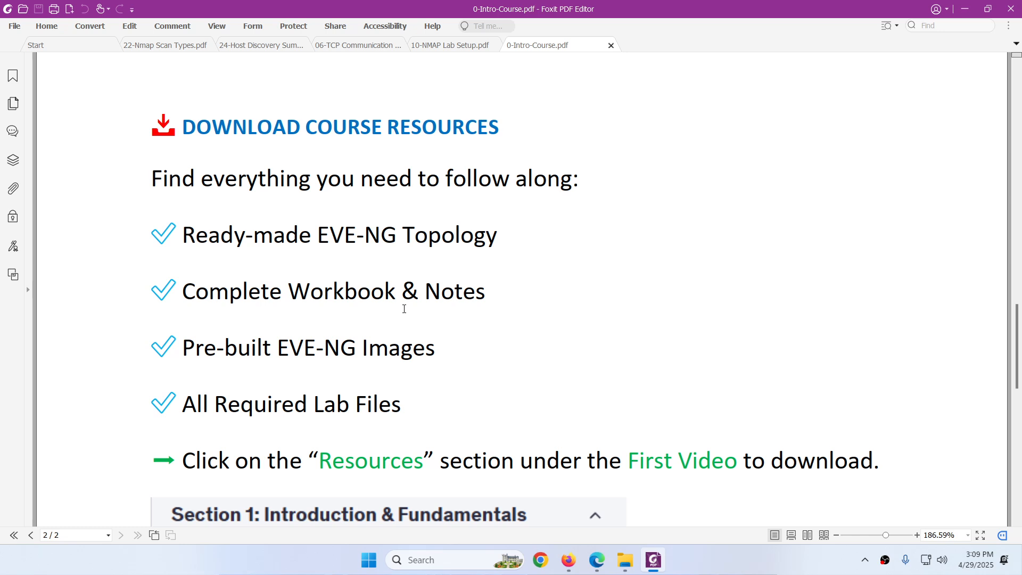
pyautogui.moveTo(416, 325)
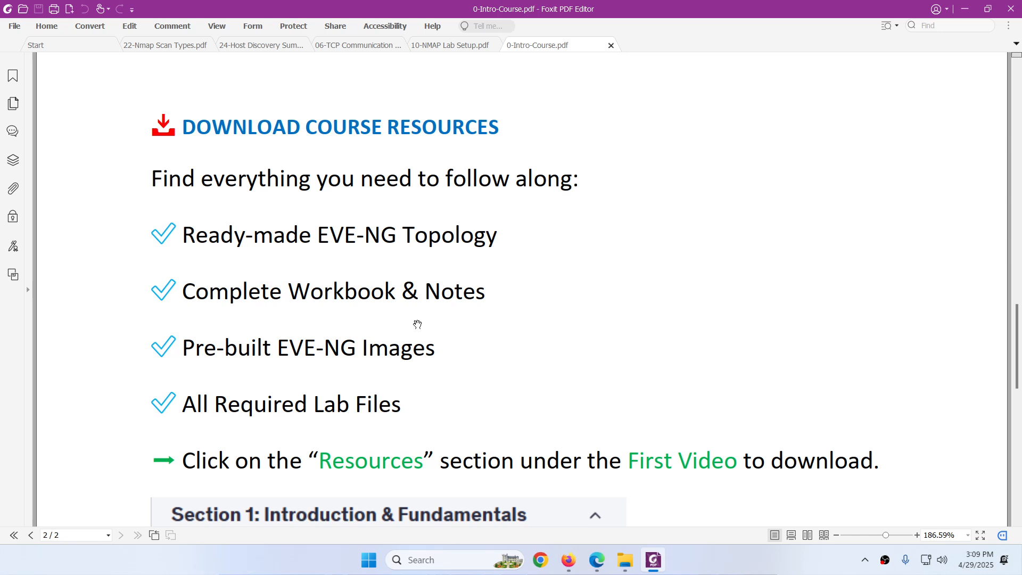
pyautogui.moveTo(416, 357)
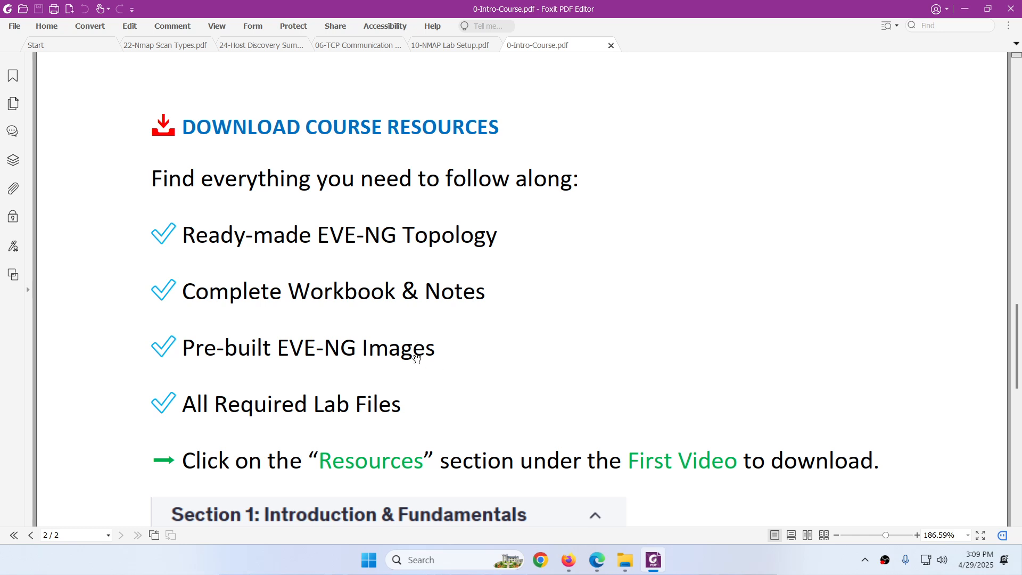
pyautogui.moveTo(456, 287)
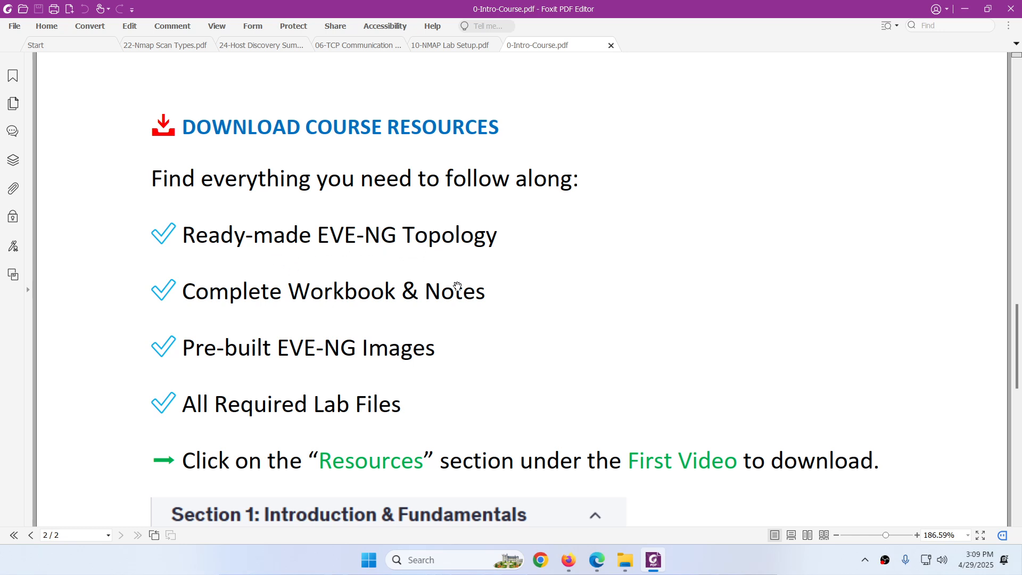
pyautogui.moveTo(471, 320)
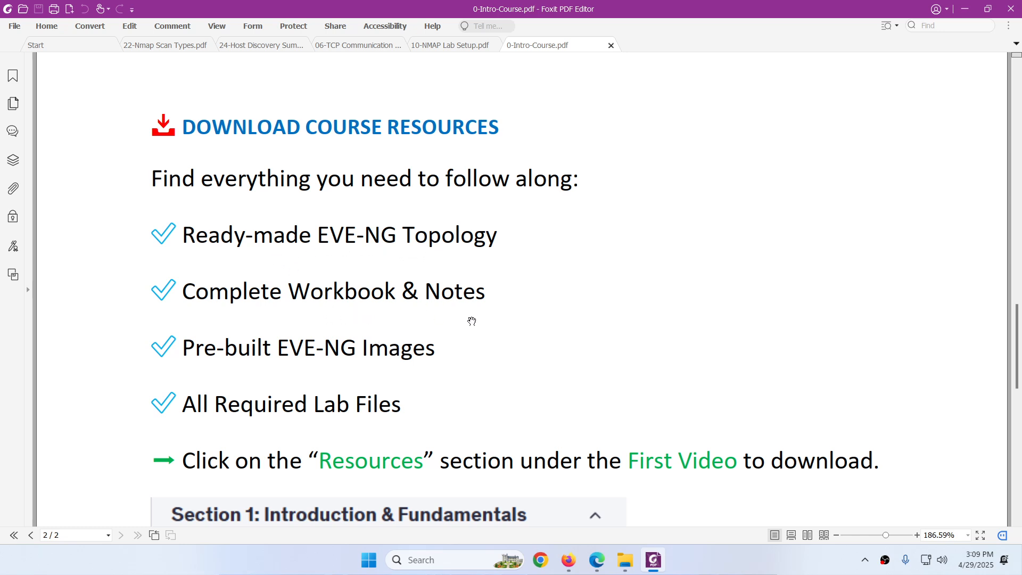
pyautogui.moveTo(441, 364)
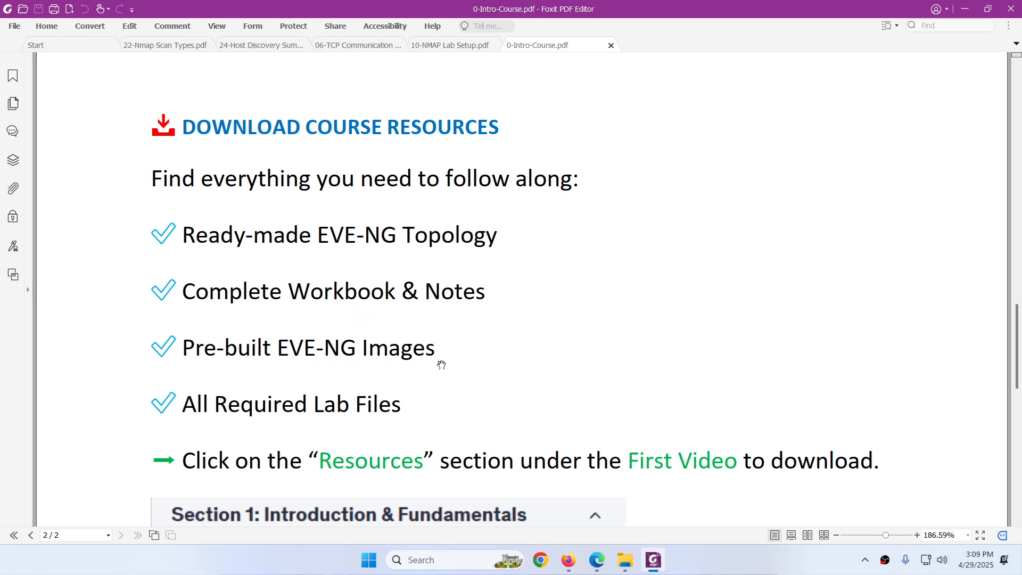
pyautogui.scroll(-3)
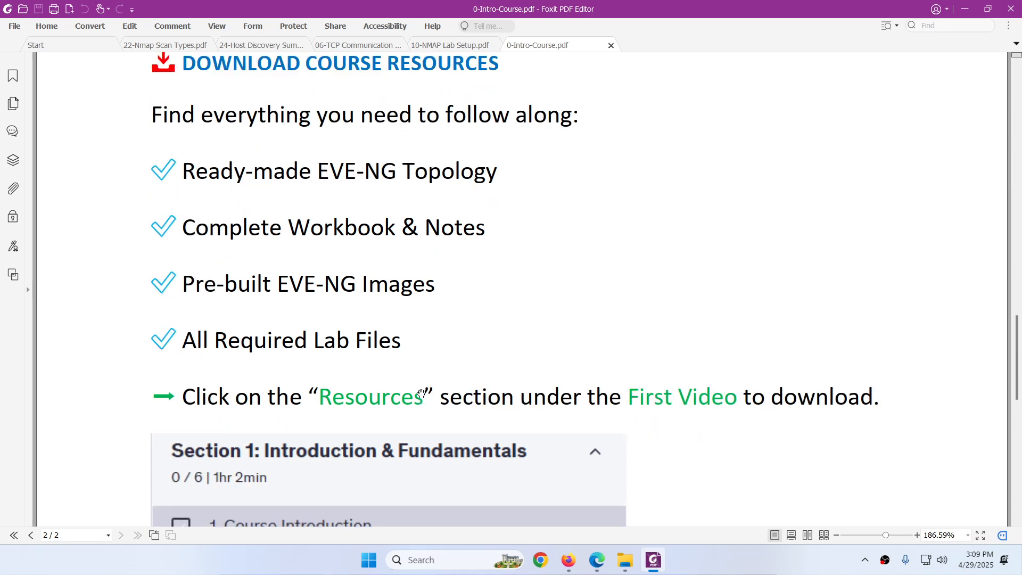
pyautogui.scroll(-3)
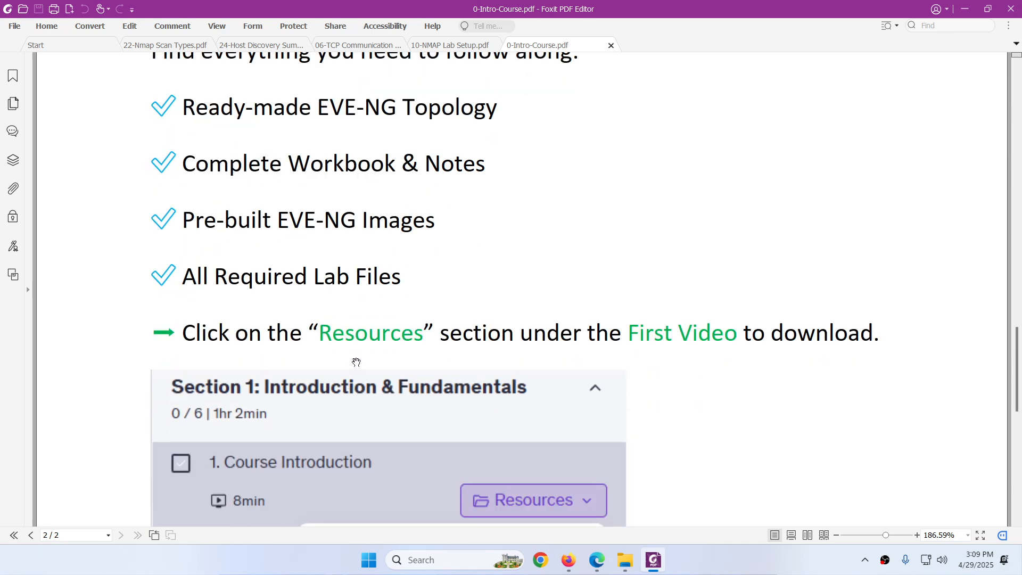
pyautogui.moveTo(690, 366)
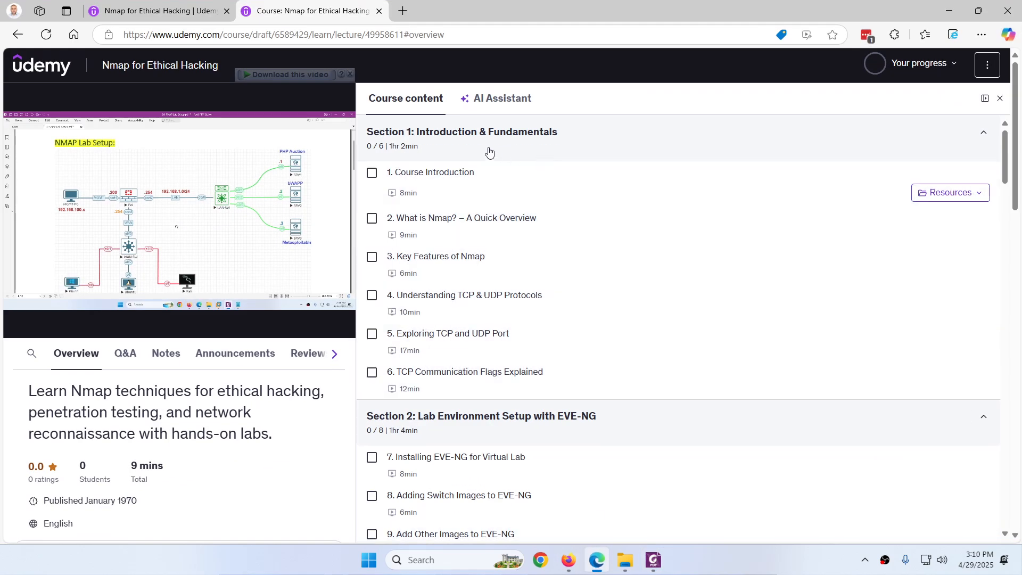
pyautogui.moveTo(904, 201)
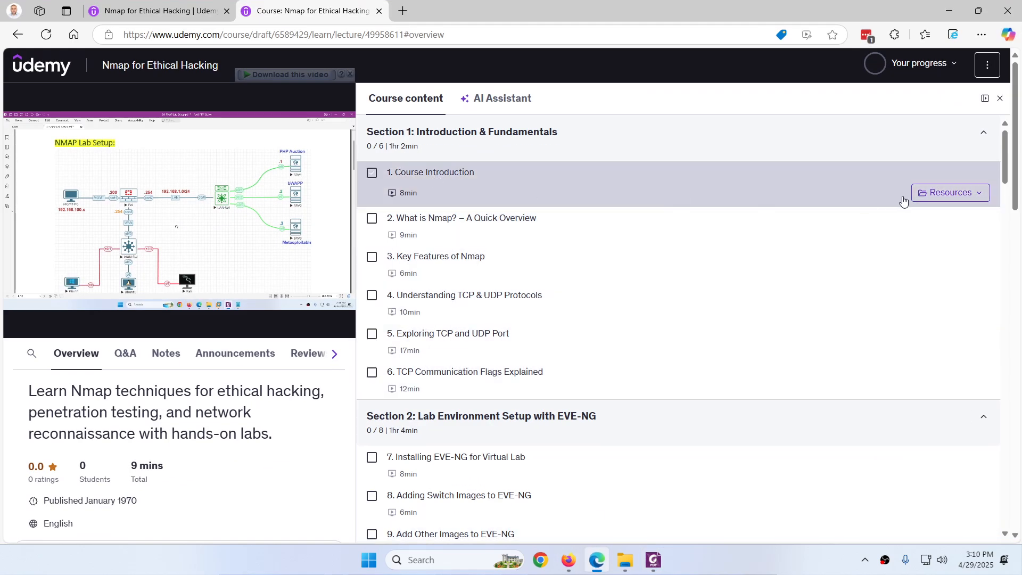
pyautogui.click(949, 192)
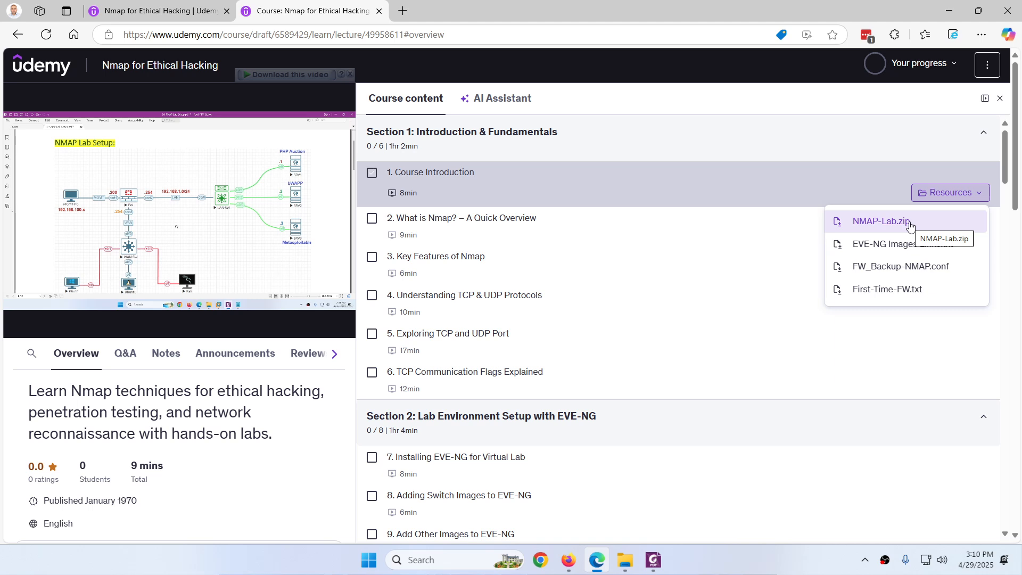
pyautogui.moveTo(902, 244)
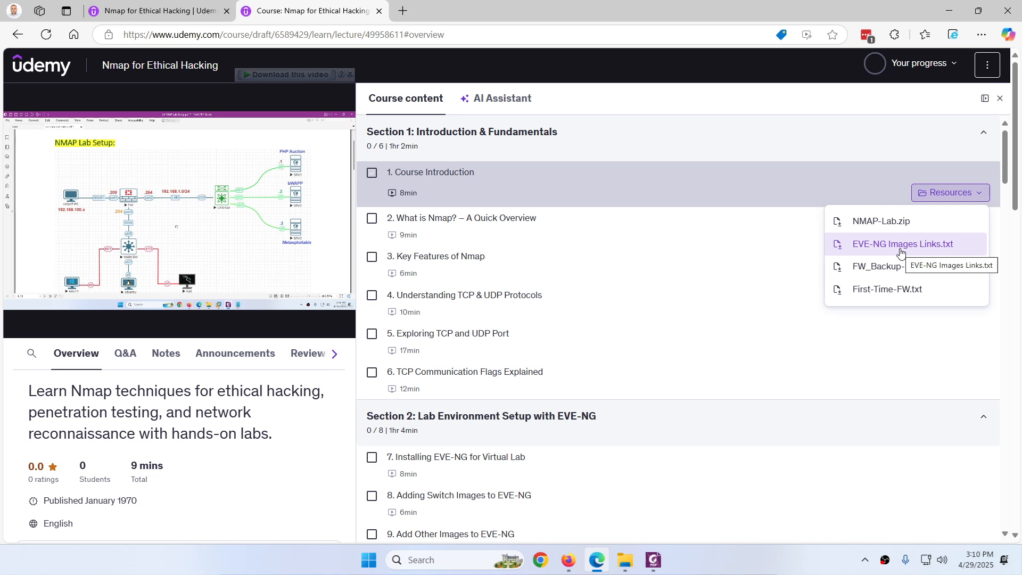
pyautogui.moveTo(899, 266)
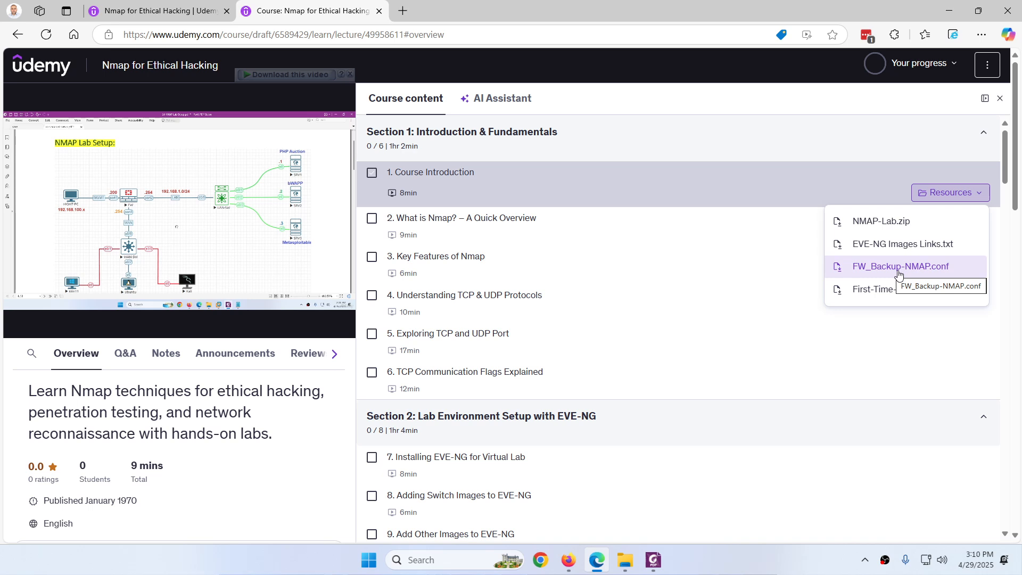
pyautogui.moveTo(886, 289)
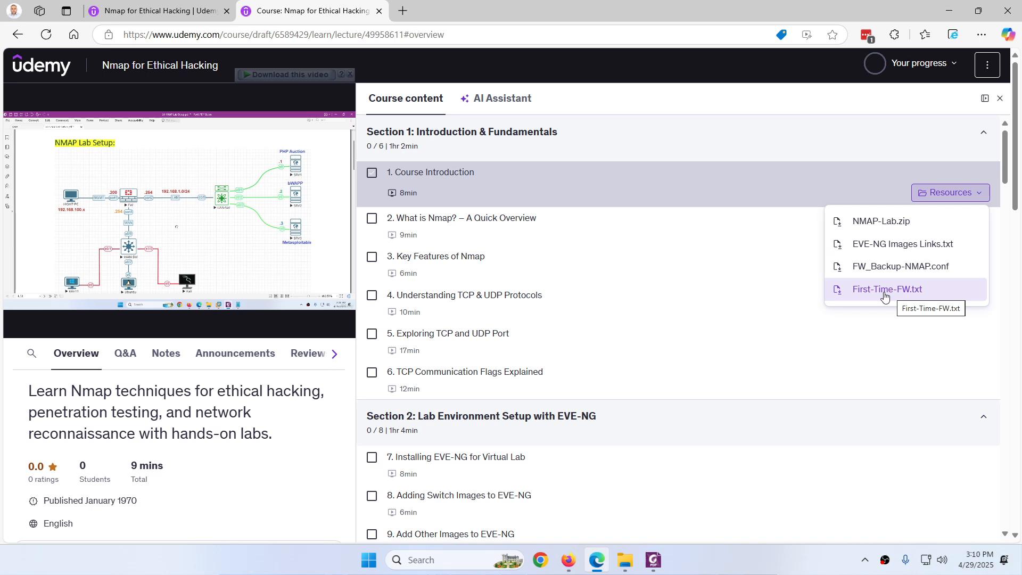
pyautogui.moveTo(831, 198)
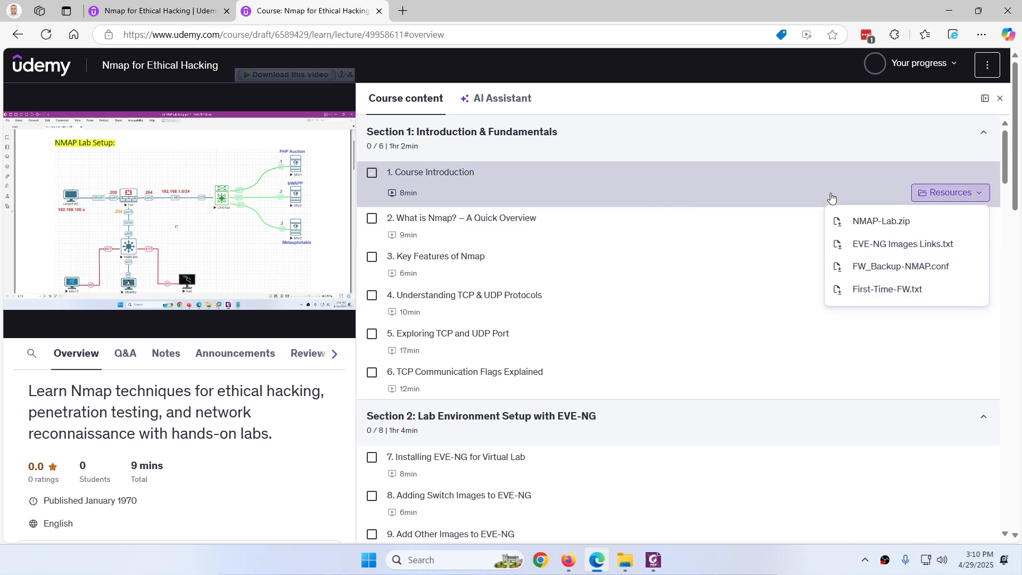
pyautogui.moveTo(951, 203)
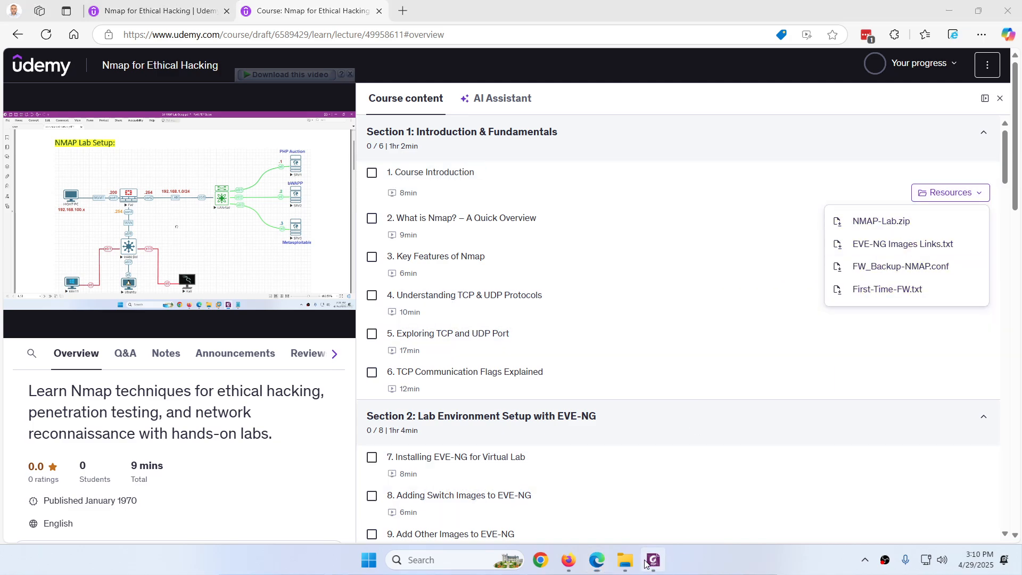
pyautogui.click(652, 559)
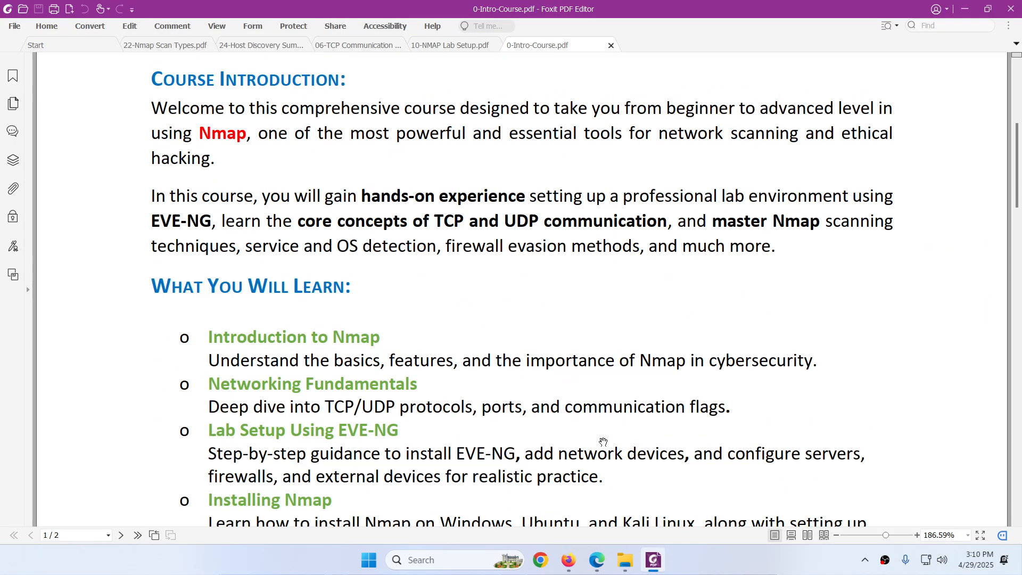
pyautogui.scroll(3)
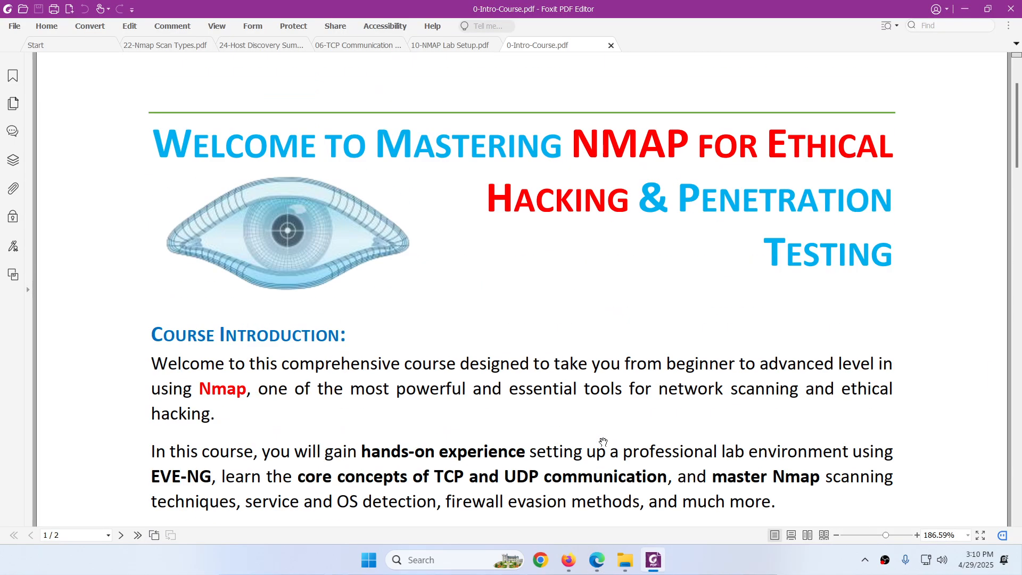